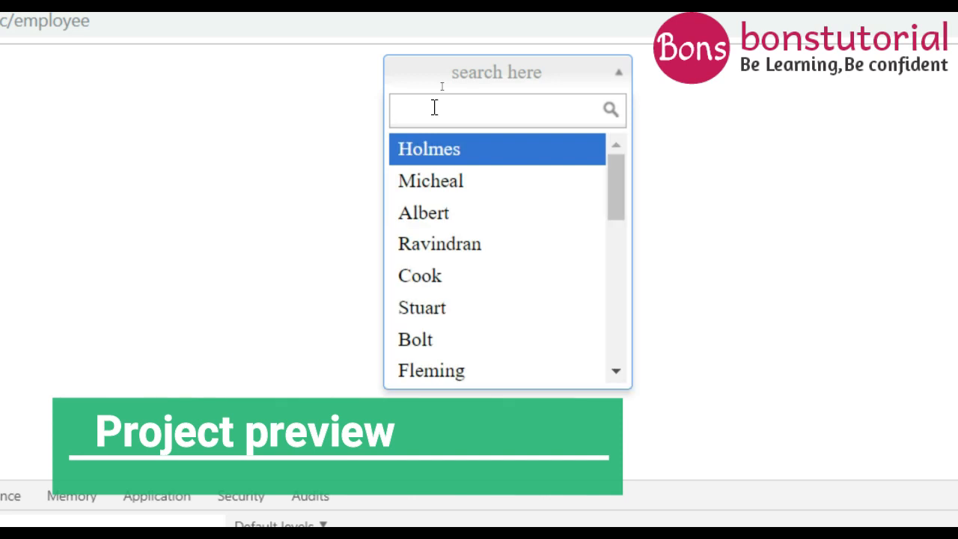
pyautogui.moveTo(441, 183)
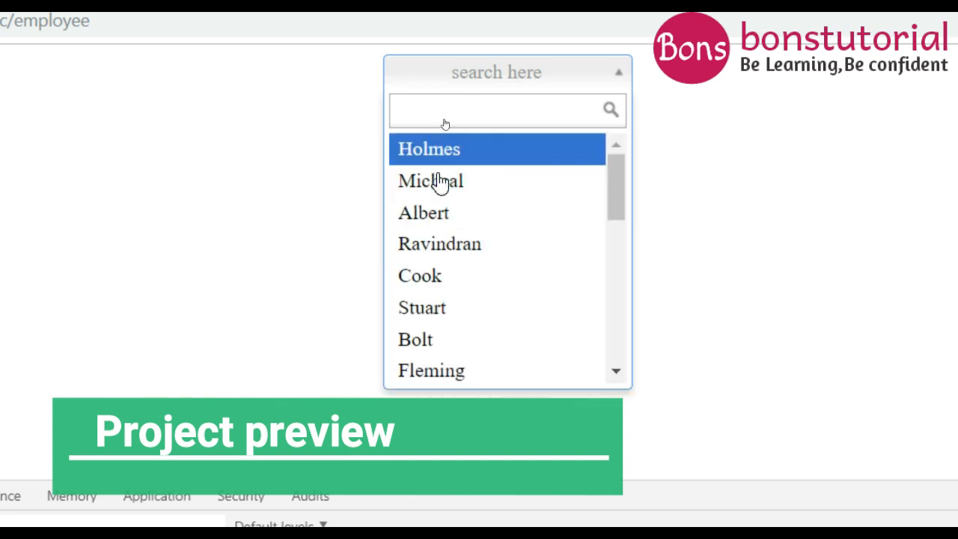
# Review the employee route and its employeeSearch method, then bring up TestController.php.
pyautogui.write('u')
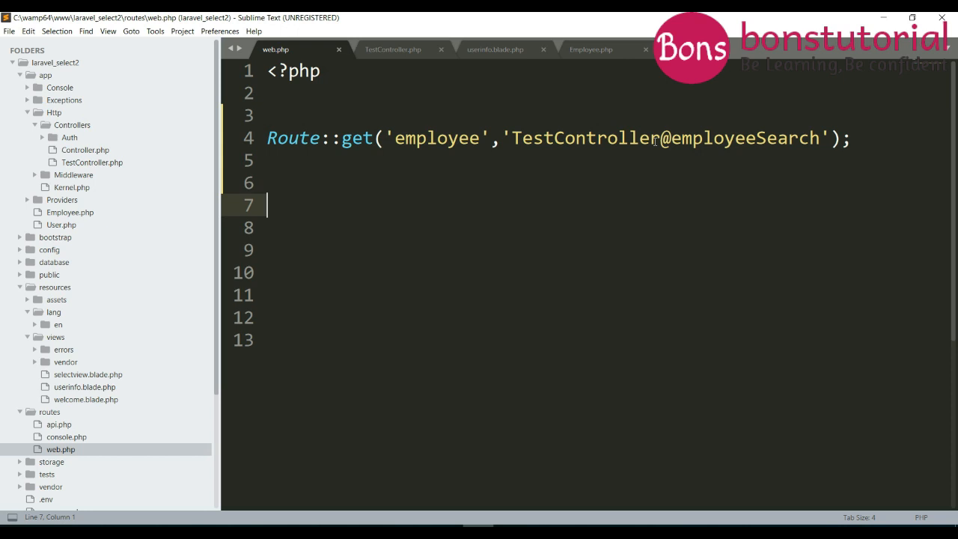
pyautogui.doubleClick(437, 138)
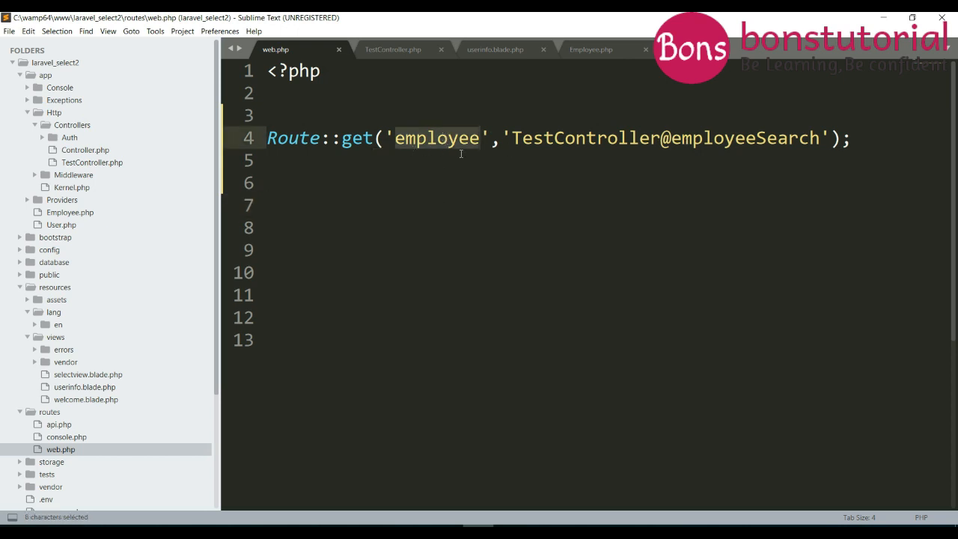
pyautogui.click(563, 138)
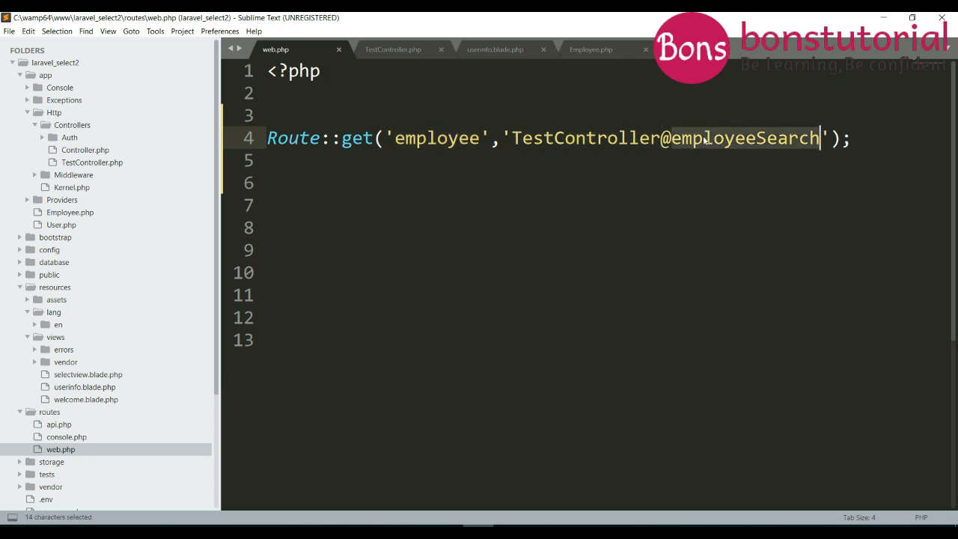
pyautogui.click(392, 49)
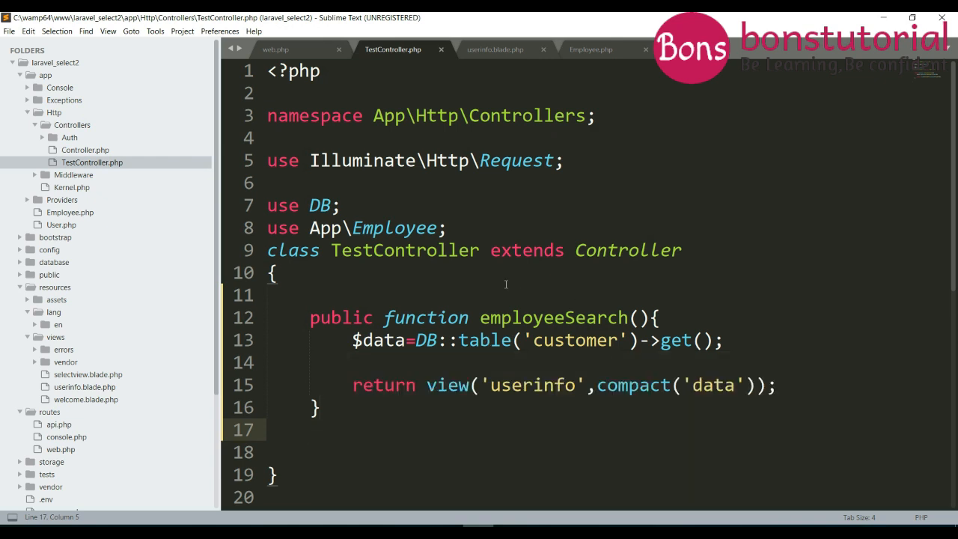
# Highlight the DB customer query in employeeSearch and bring up the .env database settings.
pyautogui.doubleClick(552, 317)
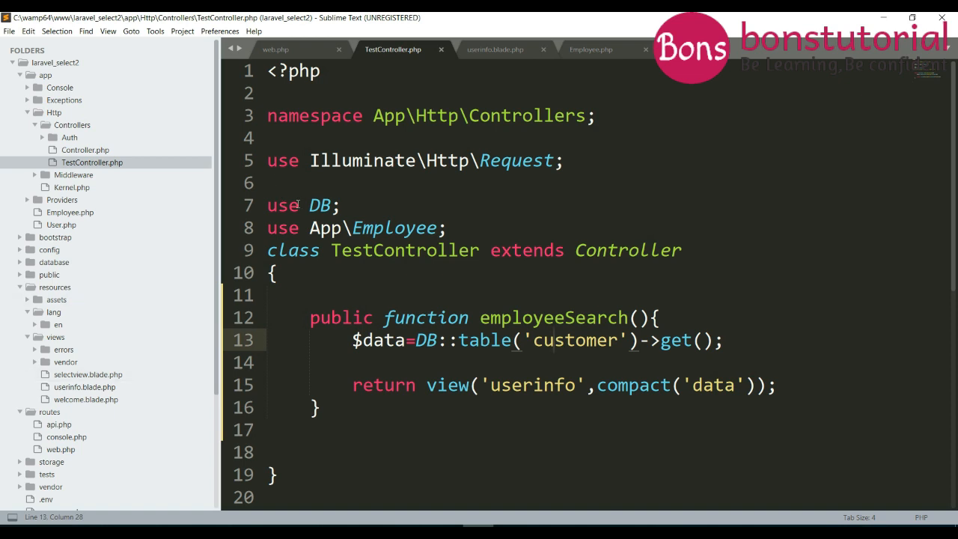
pyautogui.doubleClick(427, 340)
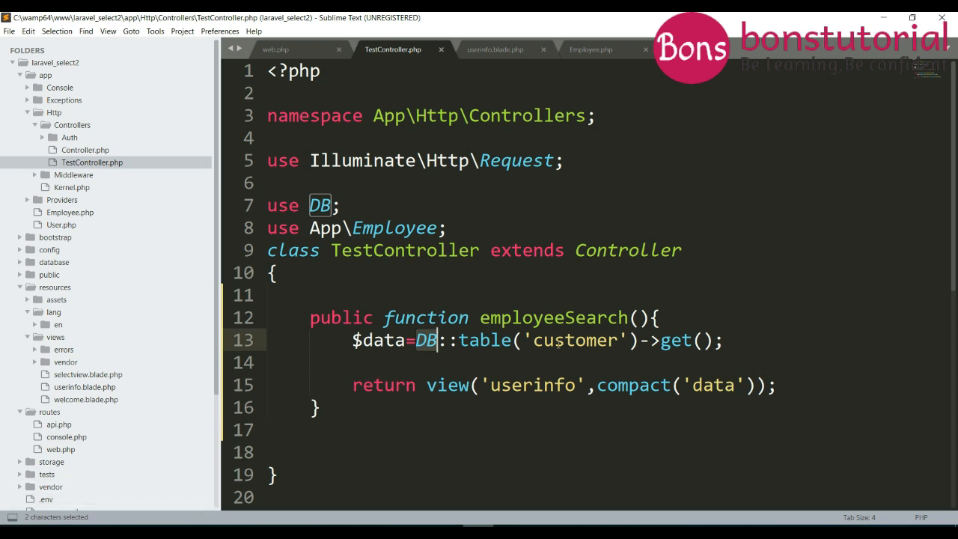
pyautogui.doubleClick(575, 340)
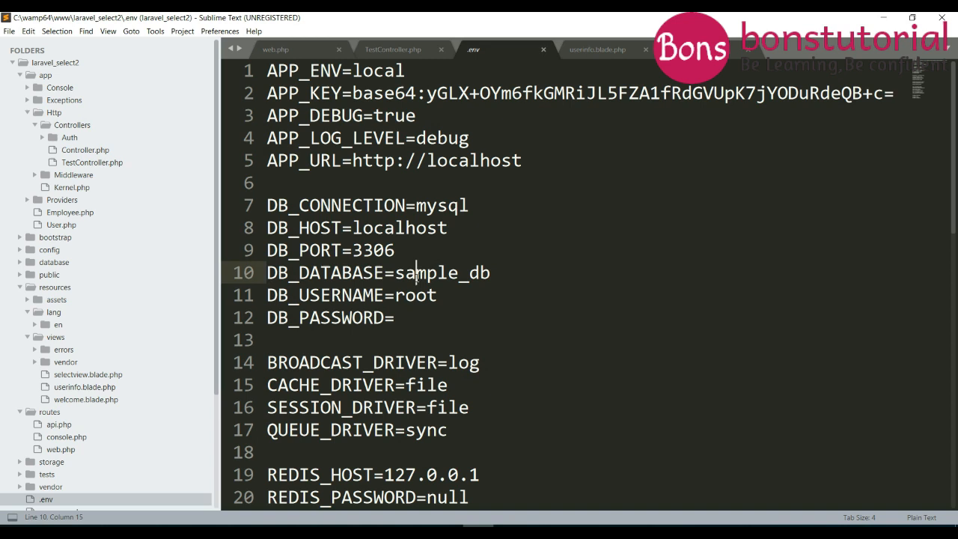
# Note the sample_db database name, the data passed to the view, and show userinfo.blade.php.
pyautogui.doubleClick(417, 293)
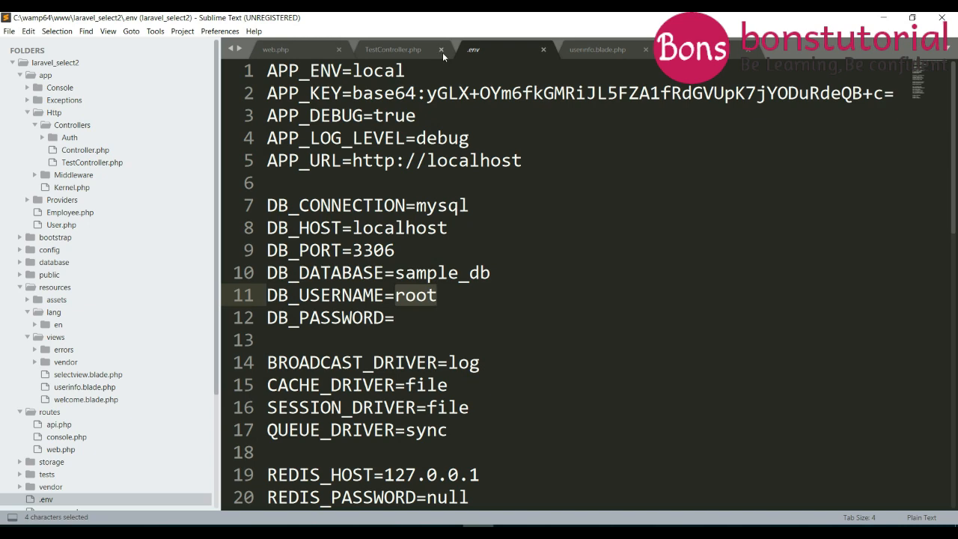
pyautogui.click(392, 49)
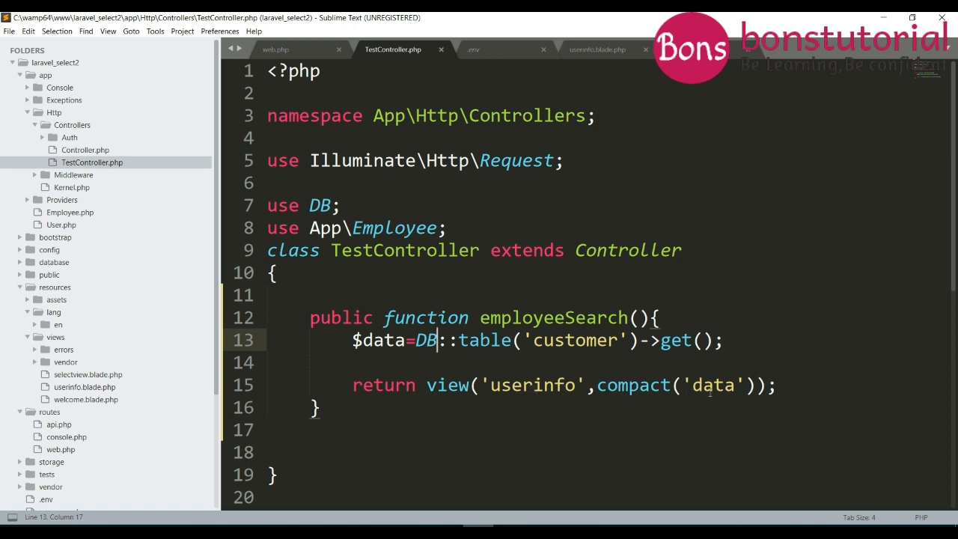
pyautogui.doubleClick(383, 339)
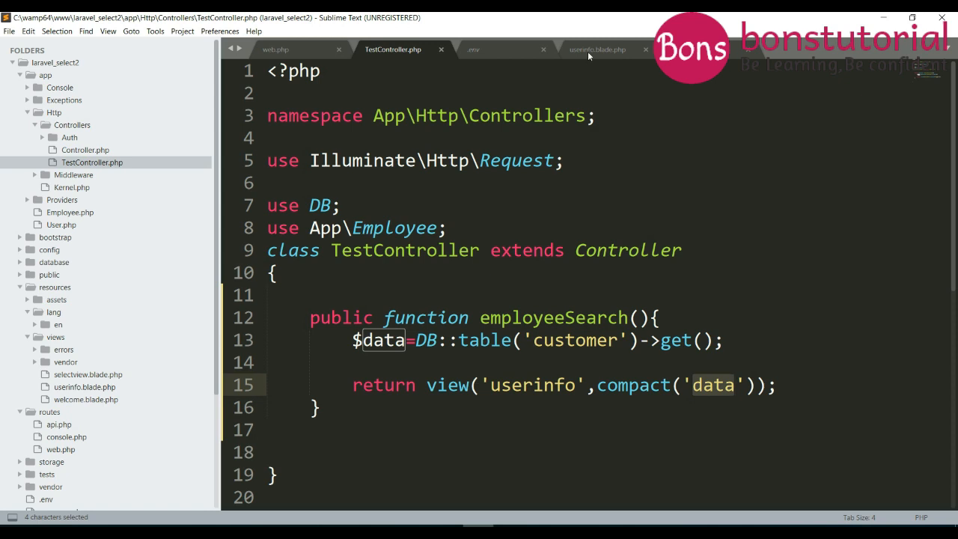
pyautogui.click(598, 49)
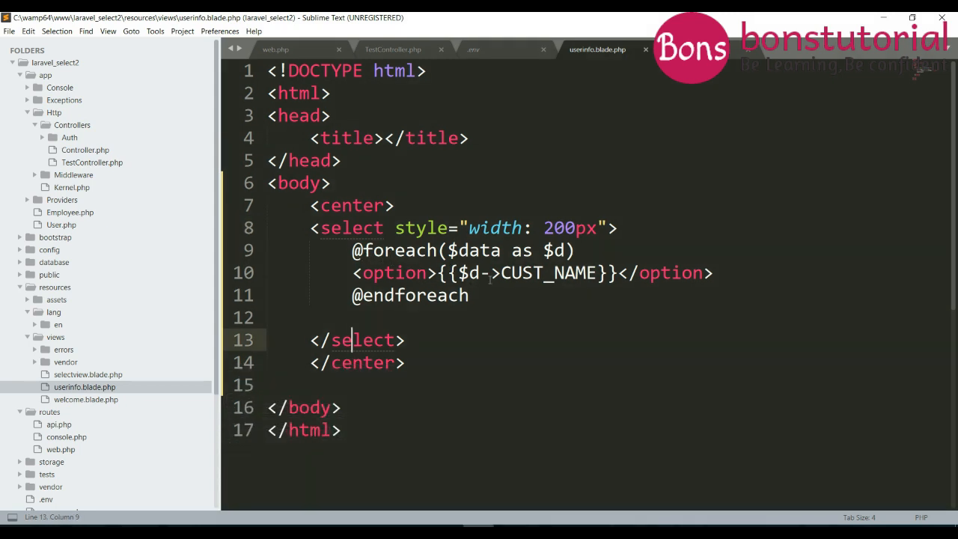
pyautogui.doubleClick(475, 250)
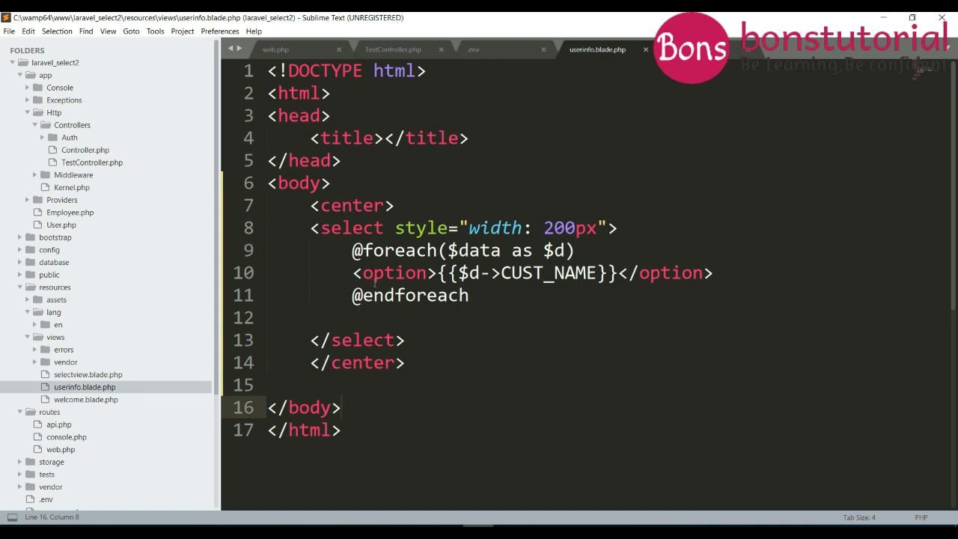
pyautogui.doubleClick(560, 227)
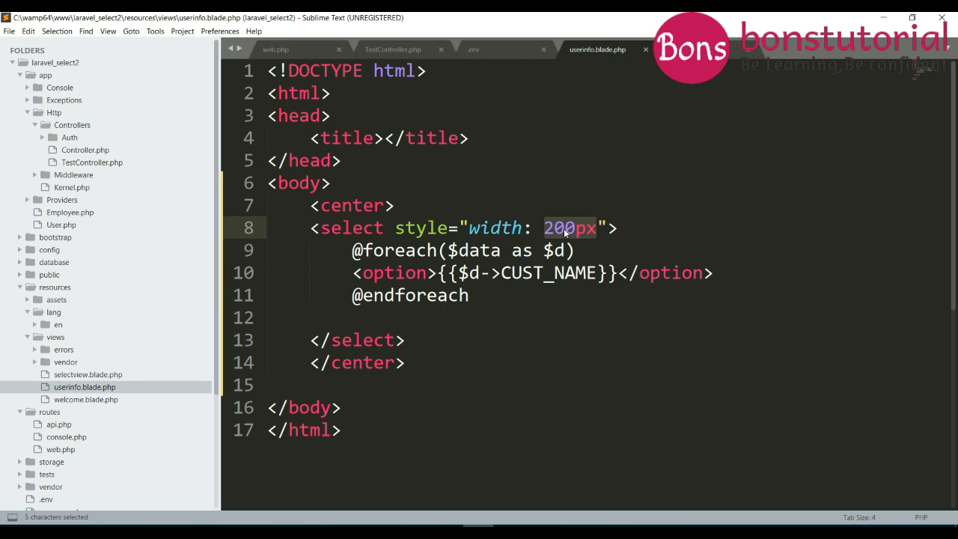
pyautogui.moveTo(566, 234)
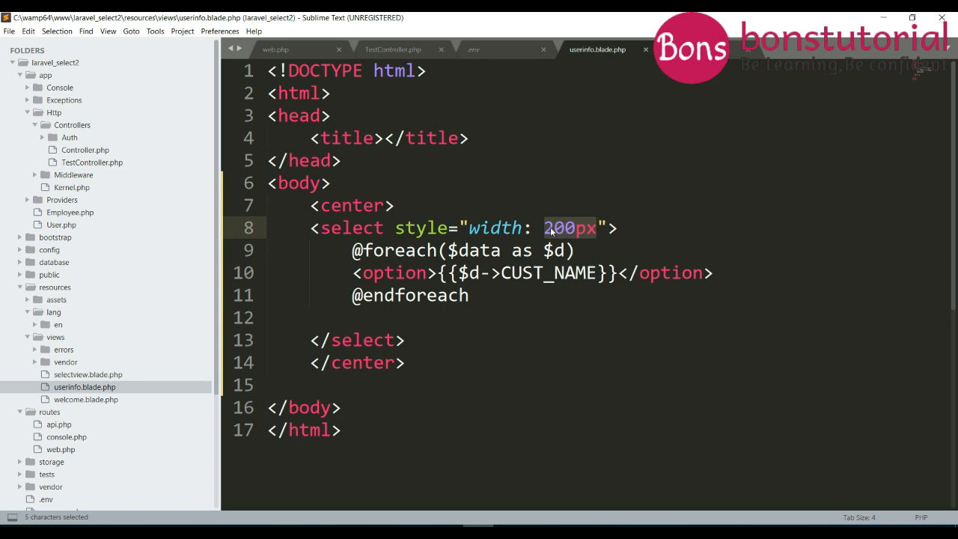
pyautogui.click(565, 227)
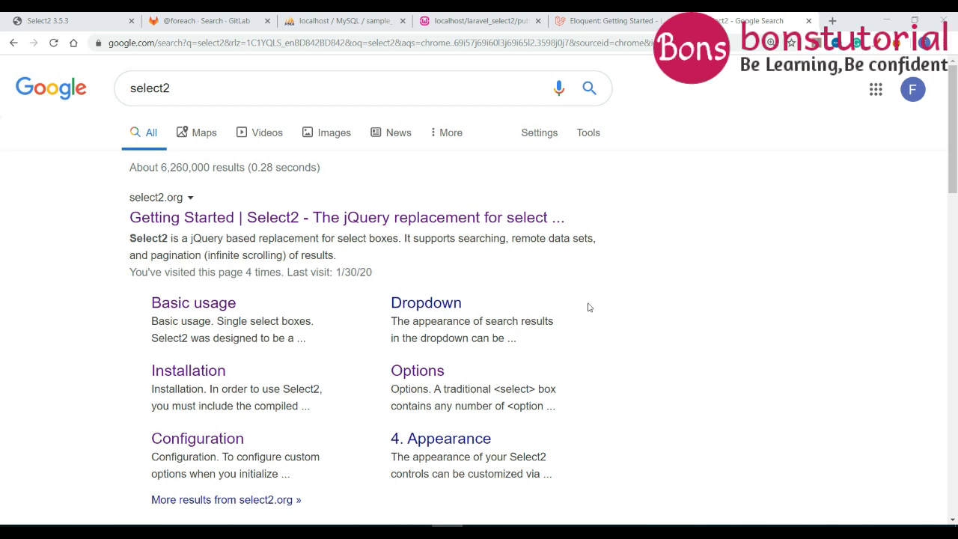
pyautogui.moveTo(107, 231)
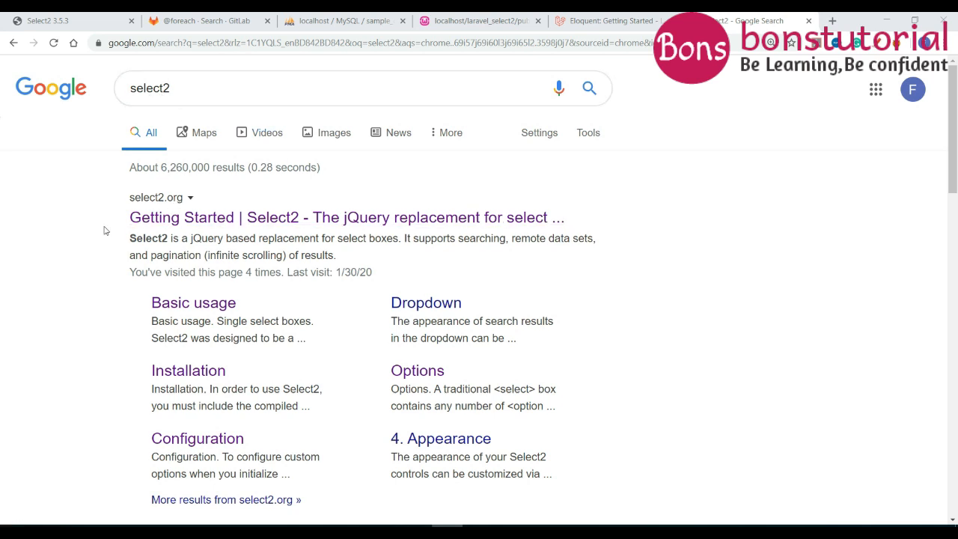
pyautogui.moveTo(3, 267)
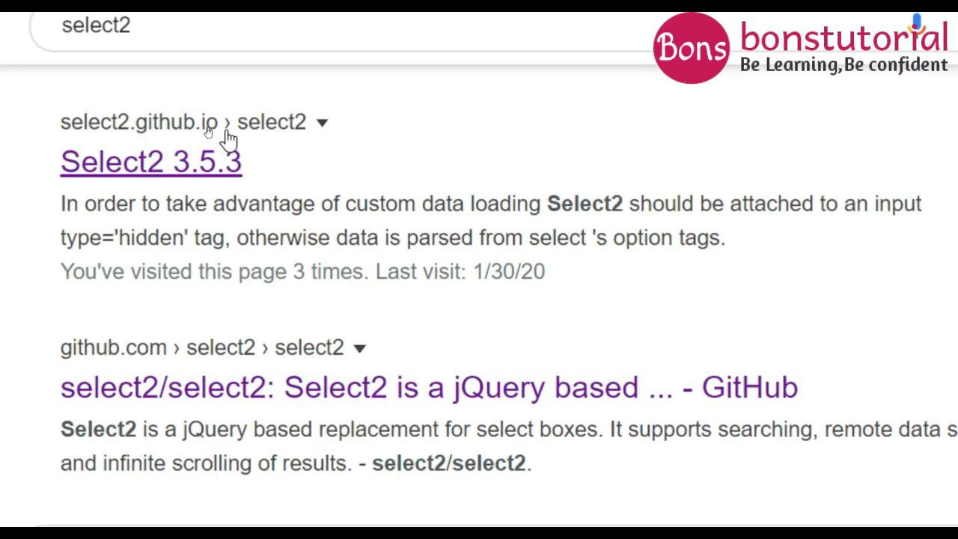
pyautogui.moveTo(189, 129)
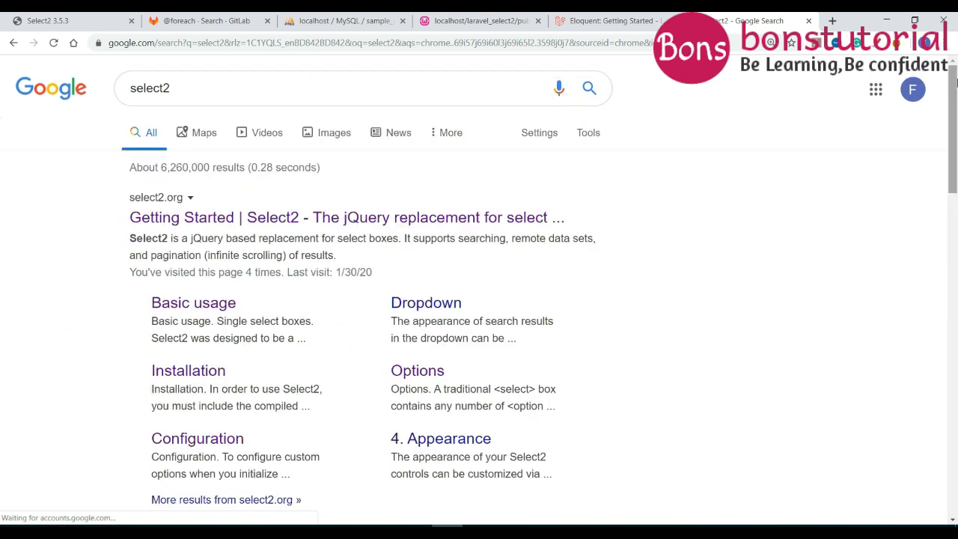
pyautogui.moveTo(167, 207)
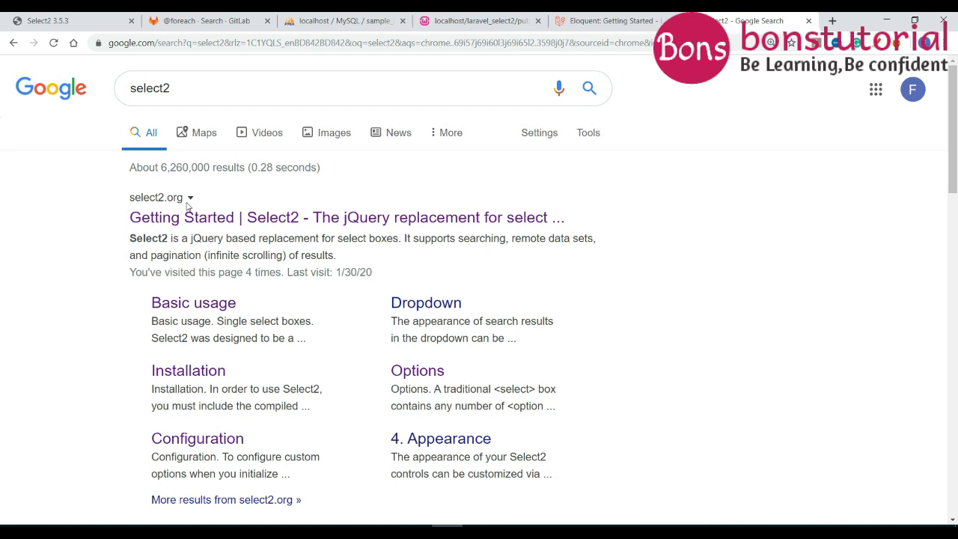
pyautogui.moveTo(123, 204)
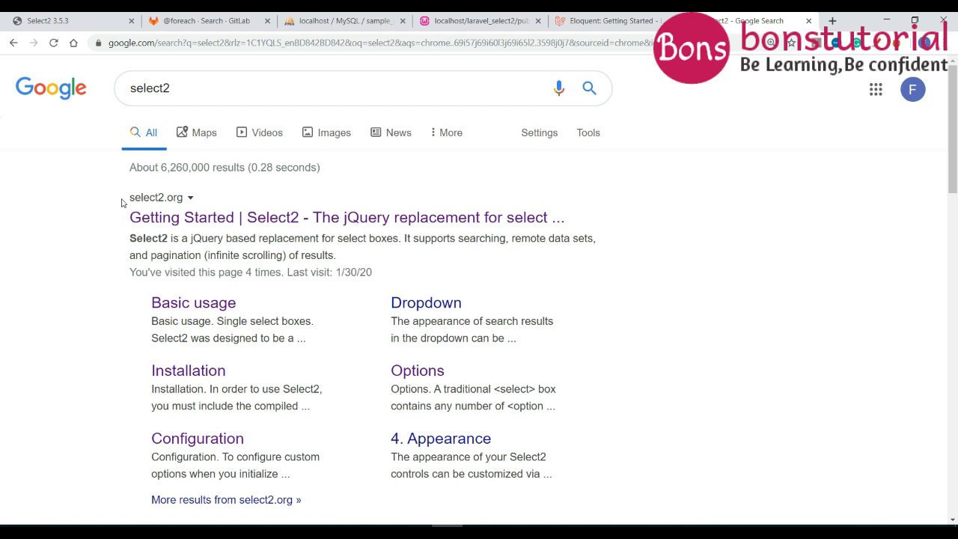
pyautogui.moveTo(126, 204)
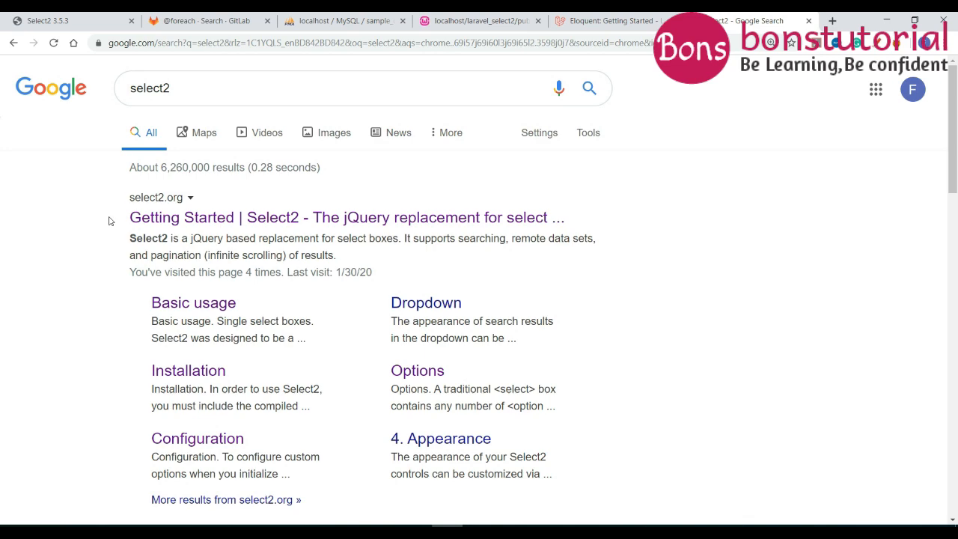
pyautogui.moveTo(141, 201)
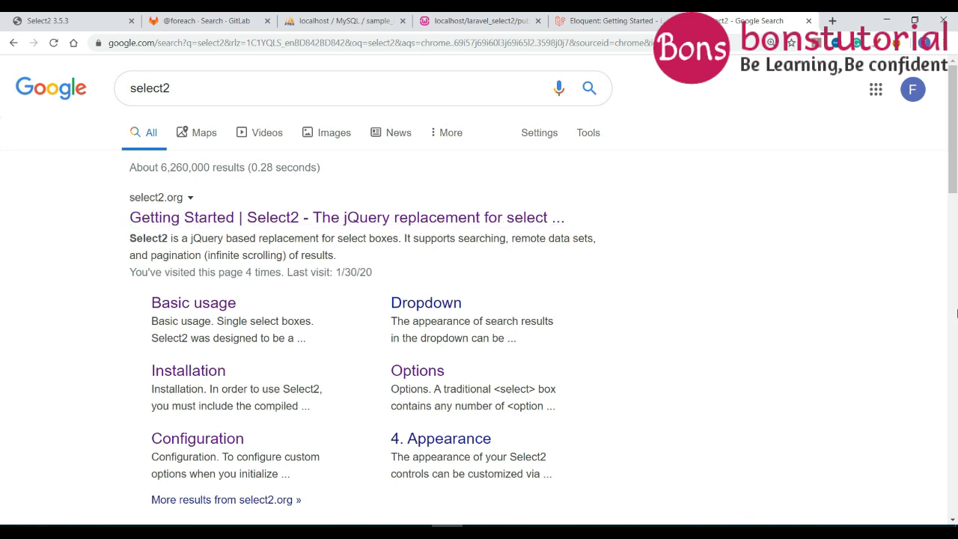
# Open the Select2 3.5.3 documentation page from the Google results.
pyautogui.scroll(-3)
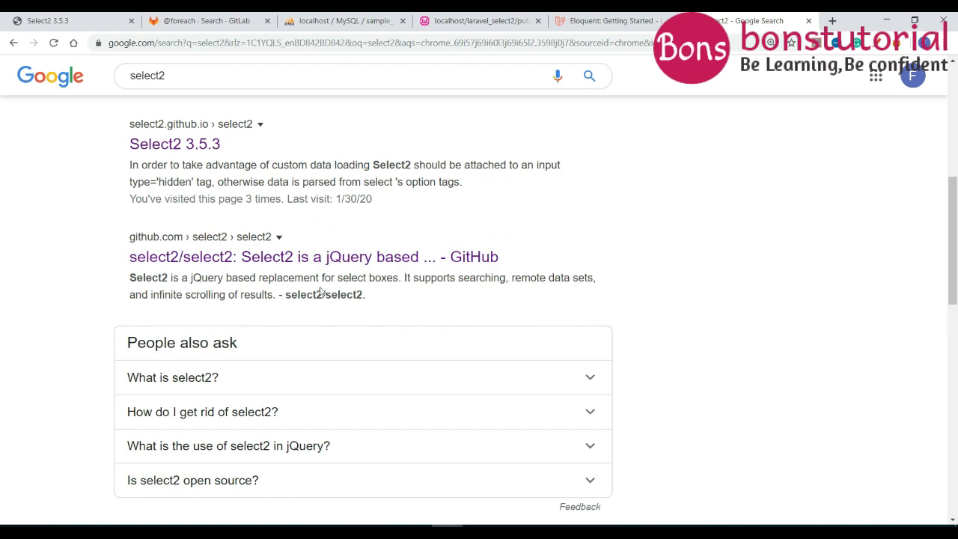
pyautogui.click(174, 144)
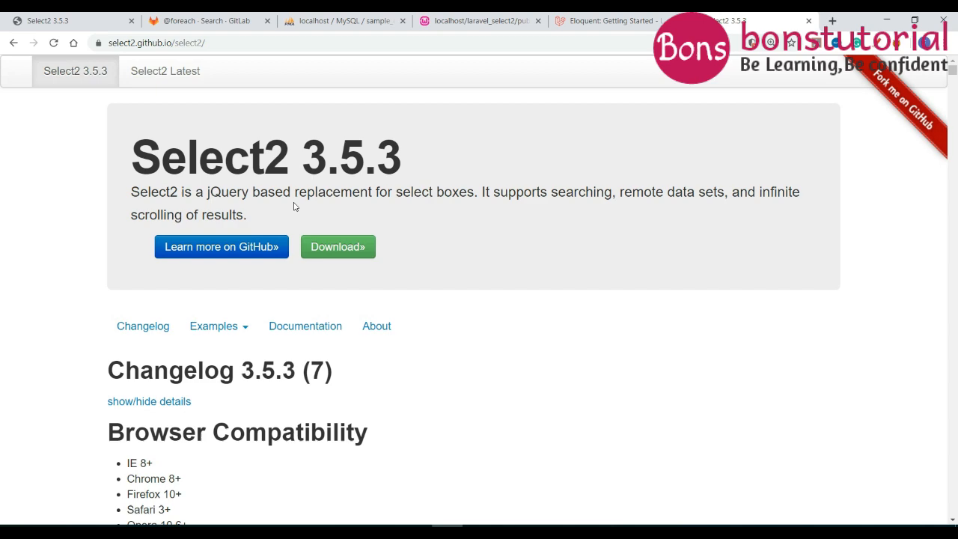
pyautogui.moveTo(784, 186)
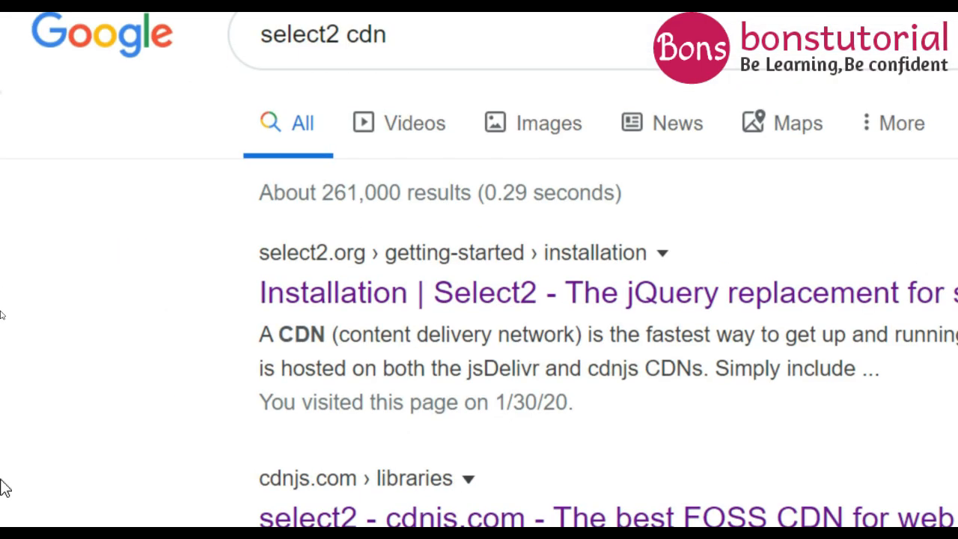
# Open the select2 library on cdnjs and list the file links for version 3.5.3.
pyautogui.scroll(-3)
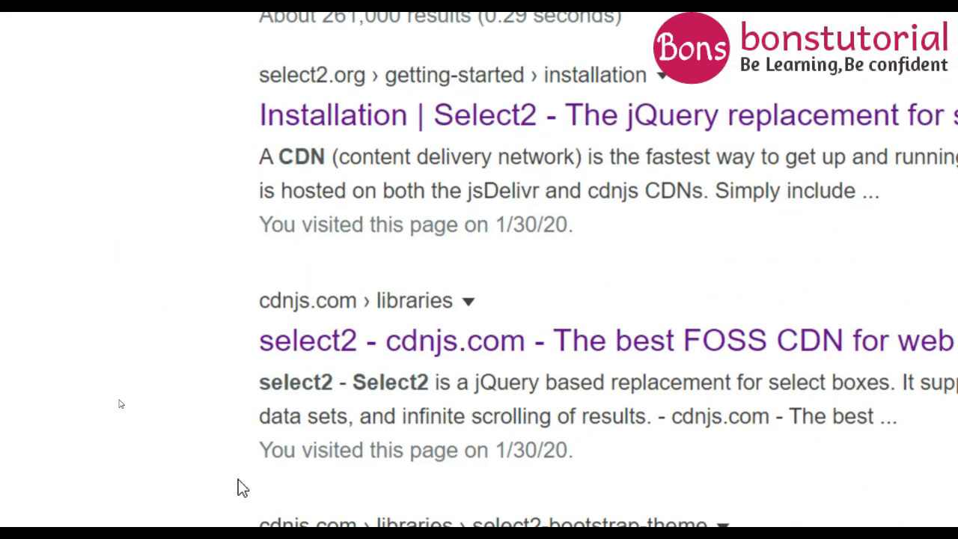
pyautogui.click(307, 339)
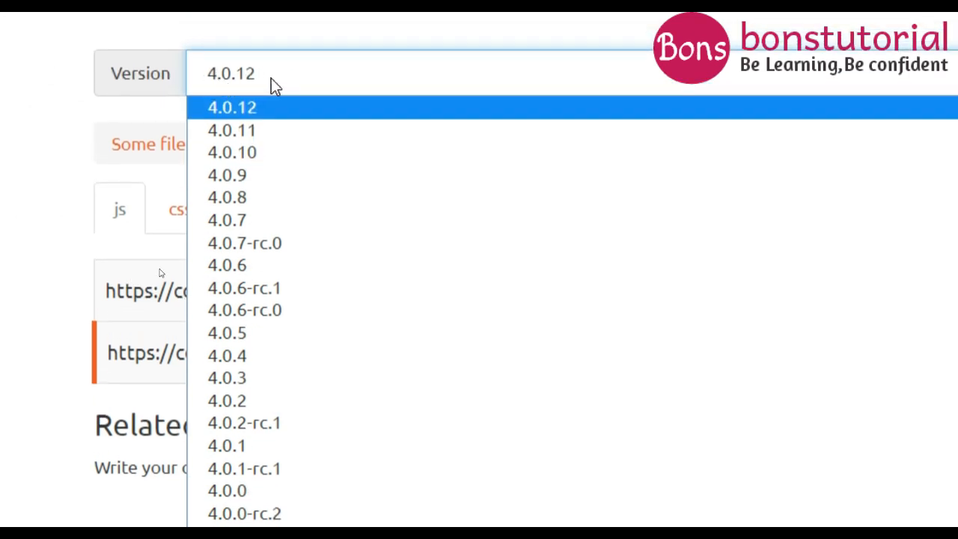
pyautogui.moveTo(252, 333)
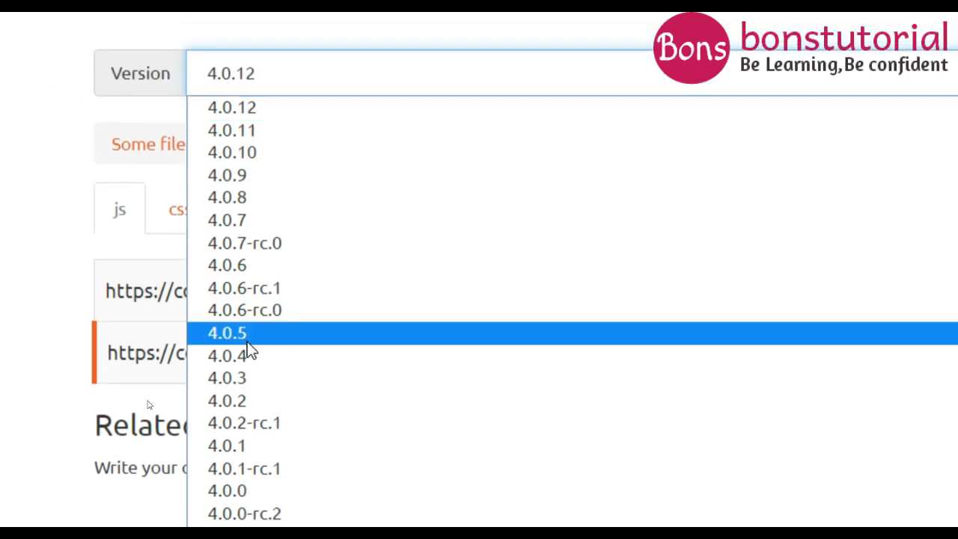
pyautogui.click(244, 513)
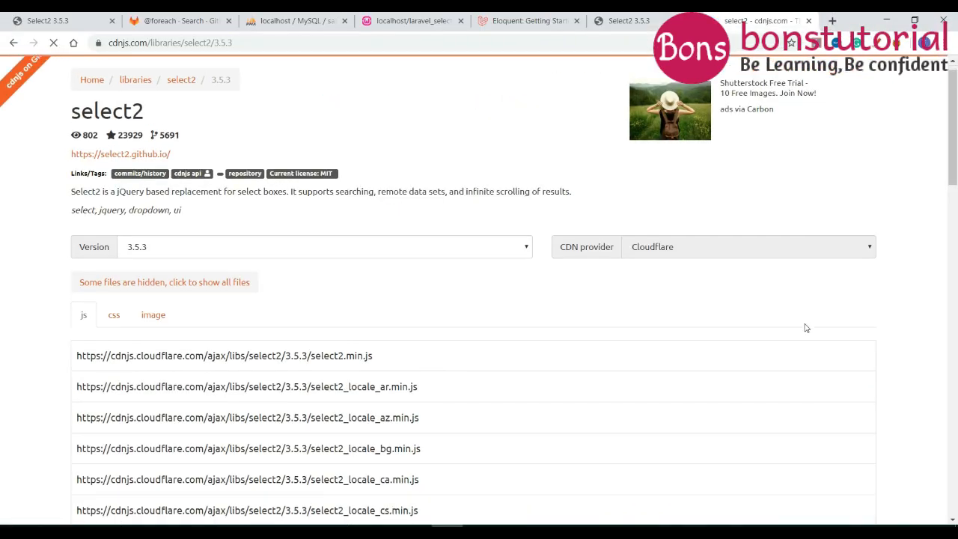
pyautogui.scroll(-3)
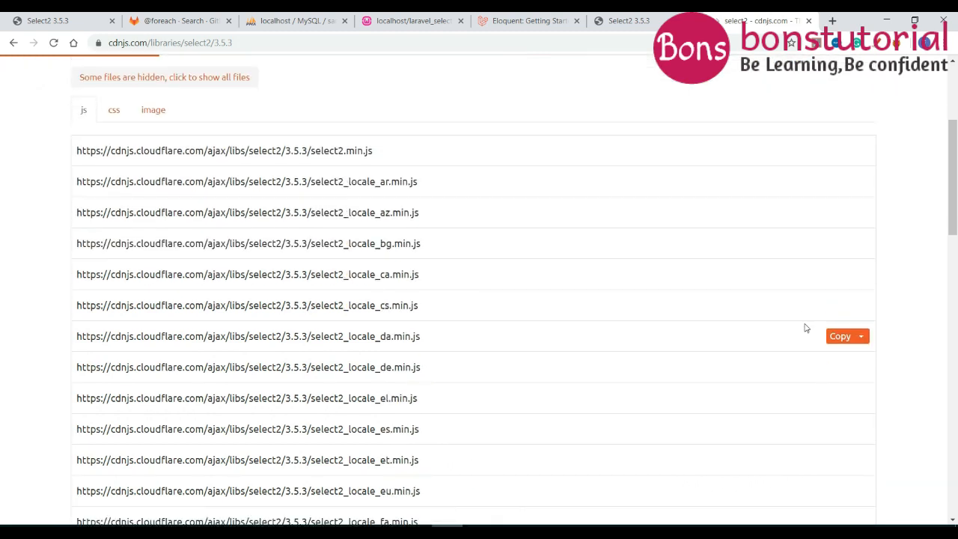
pyautogui.moveTo(647, 150)
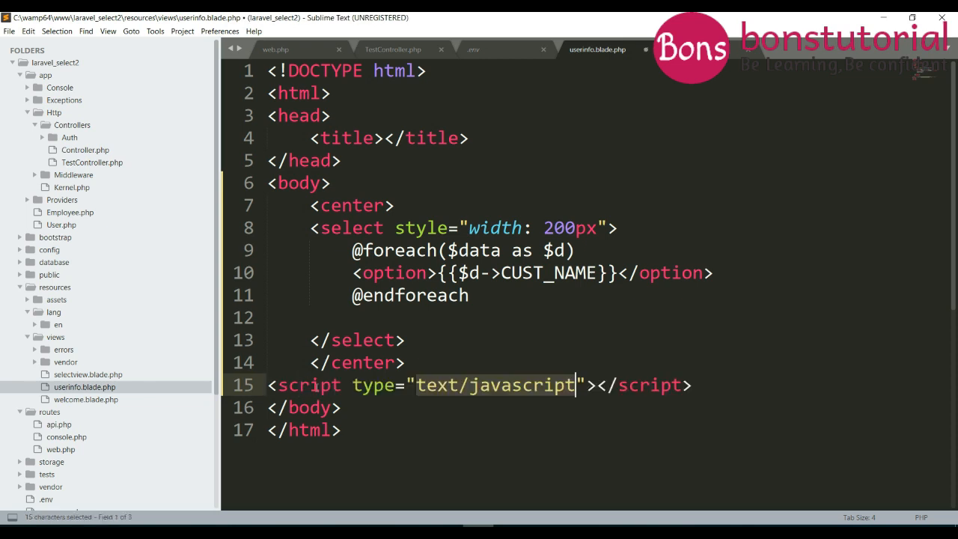
# Set the script src to the cdnjs select2 3.5.3 select2.min.js URL.
pyautogui.click(577, 384)
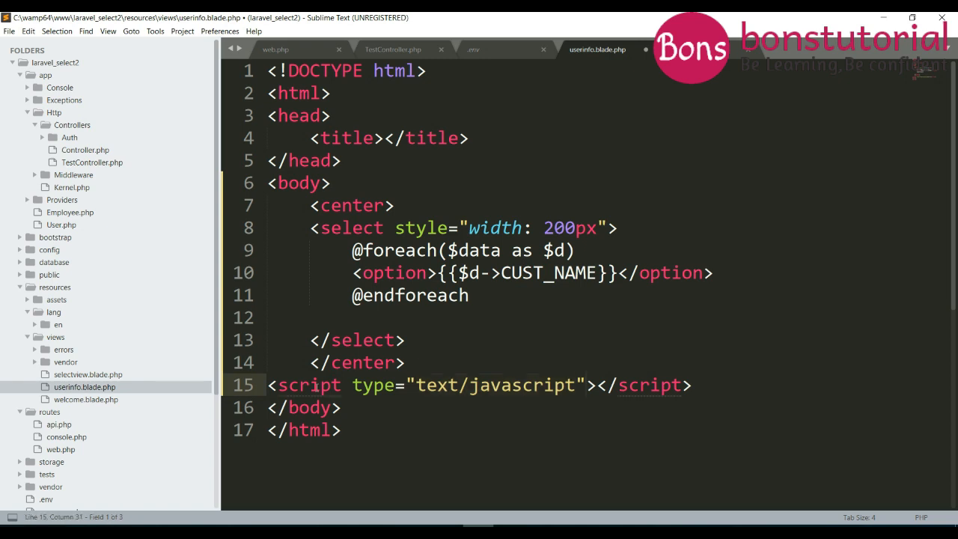
pyautogui.write('s')
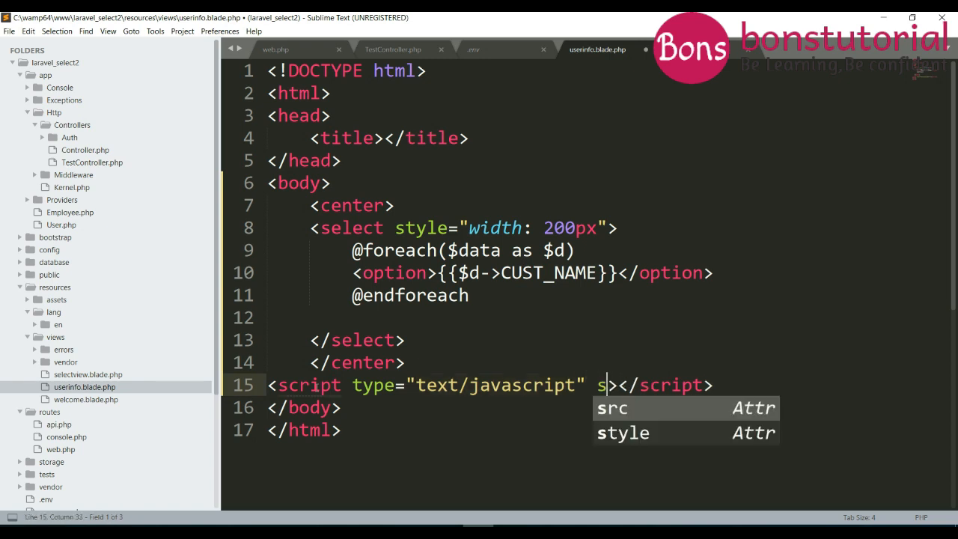
pyautogui.write('src="https://cdnjs.cloudflare.com/ajax/libs/select2/3.5.3/select2.min.js"')
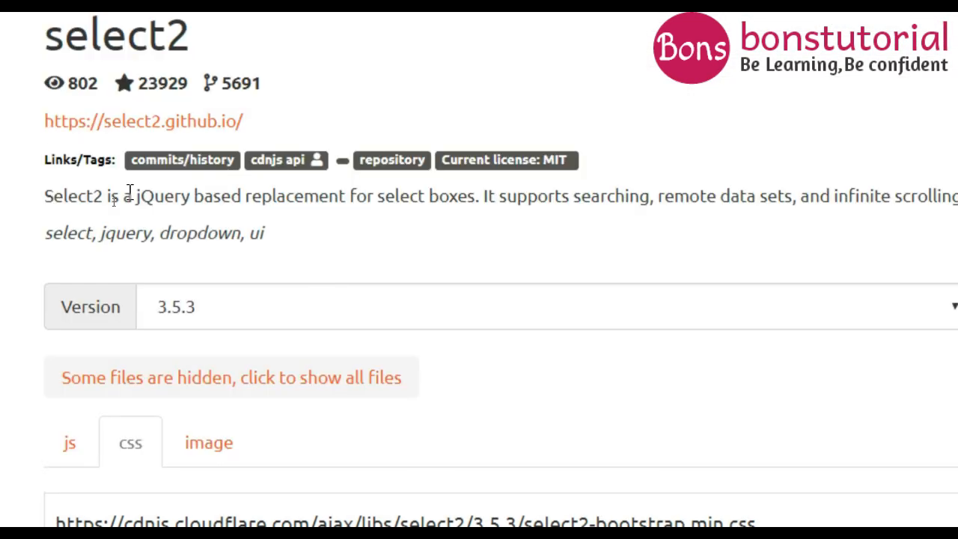
pyautogui.scroll(-3)
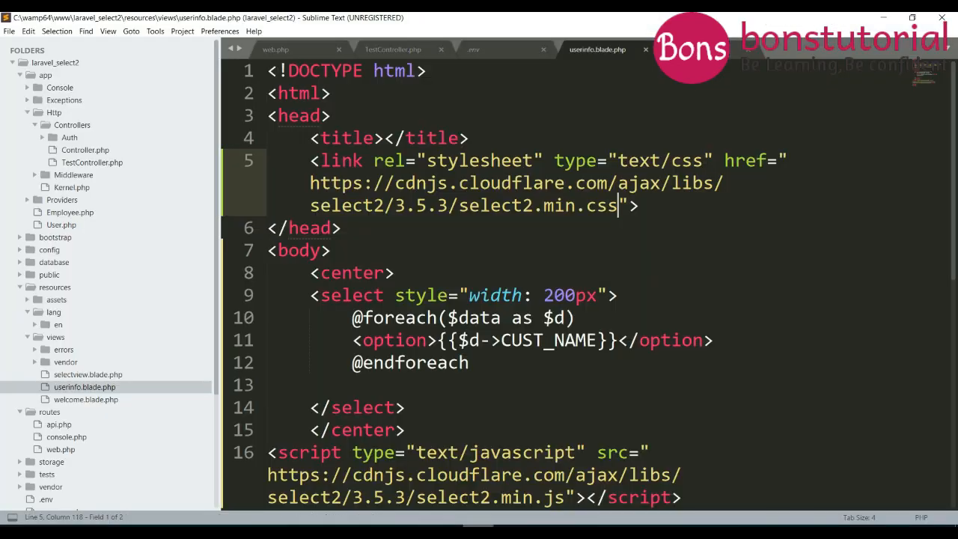
# Give the customer select element id="nameid".
pyautogui.click(352, 295)
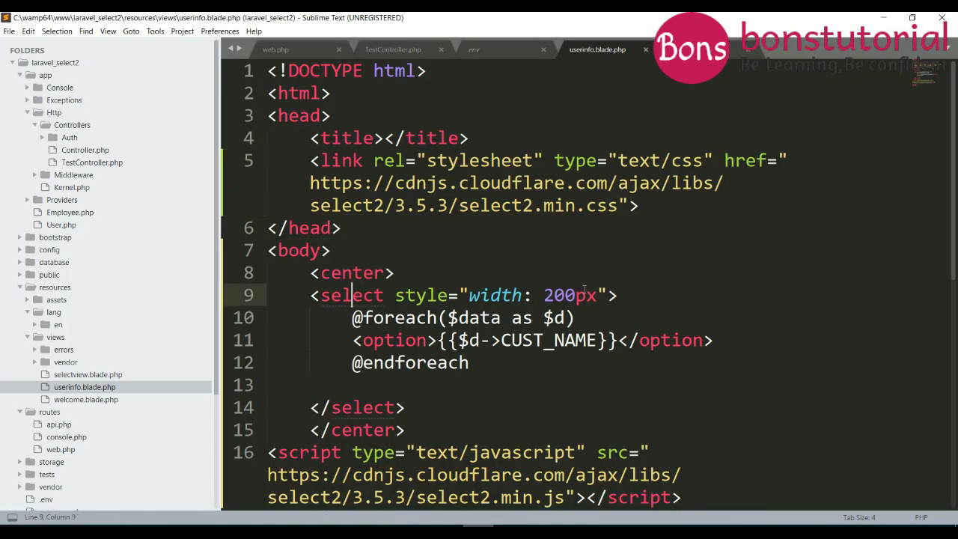
pyautogui.write('id')
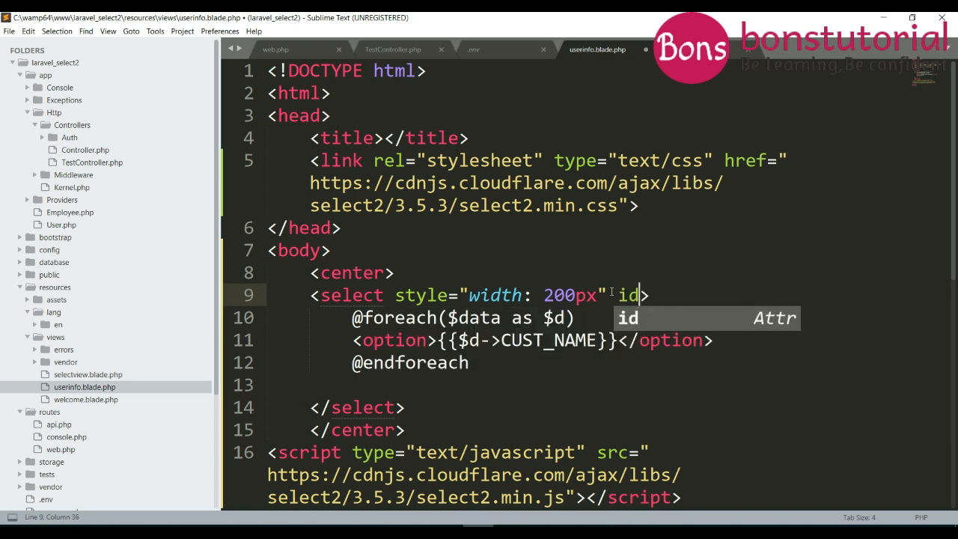
pyautogui.write('="n"')
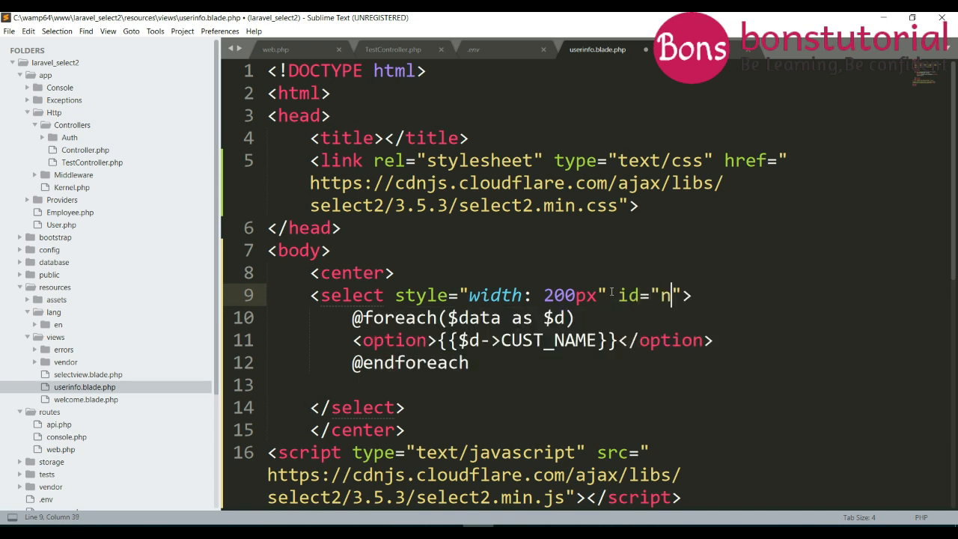
pyautogui.write('ameid')
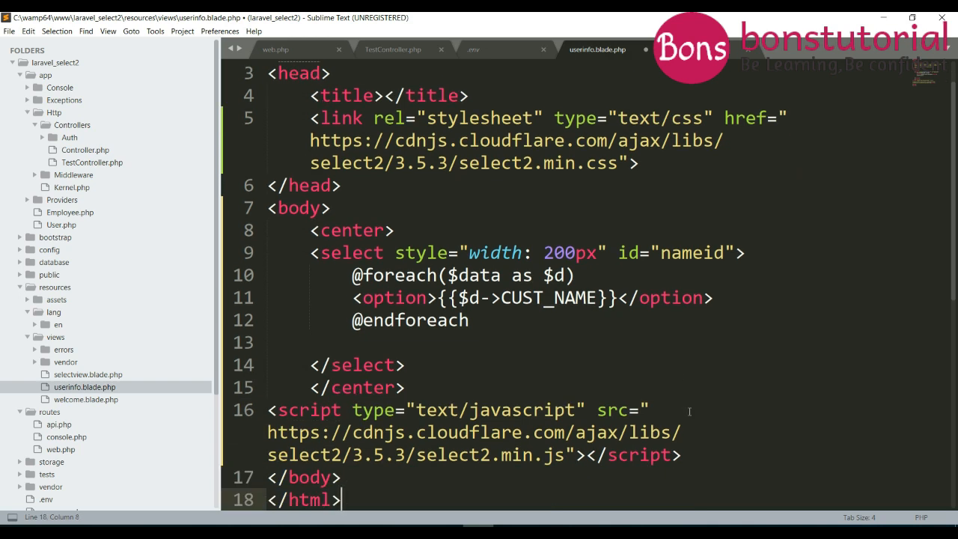
# Add a script block calling $('#nameid').select2({ }) with an empty options object.
pyautogui.write('scr')
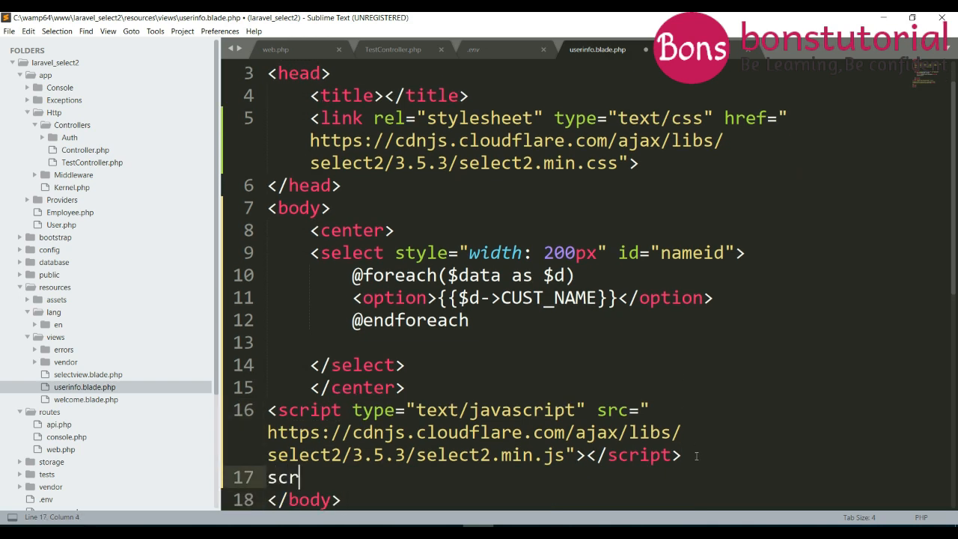
pyautogui.press('Tab')
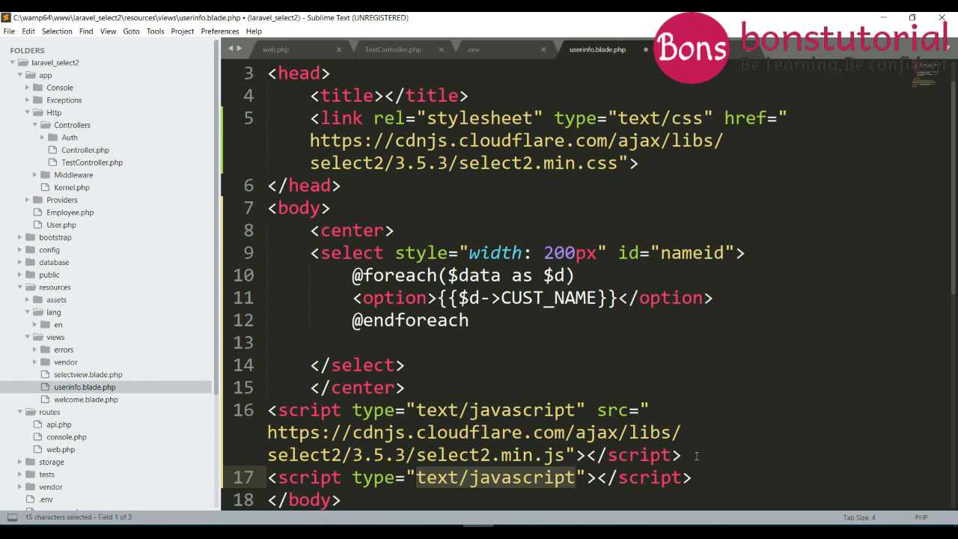
pyautogui.write("$('#')")
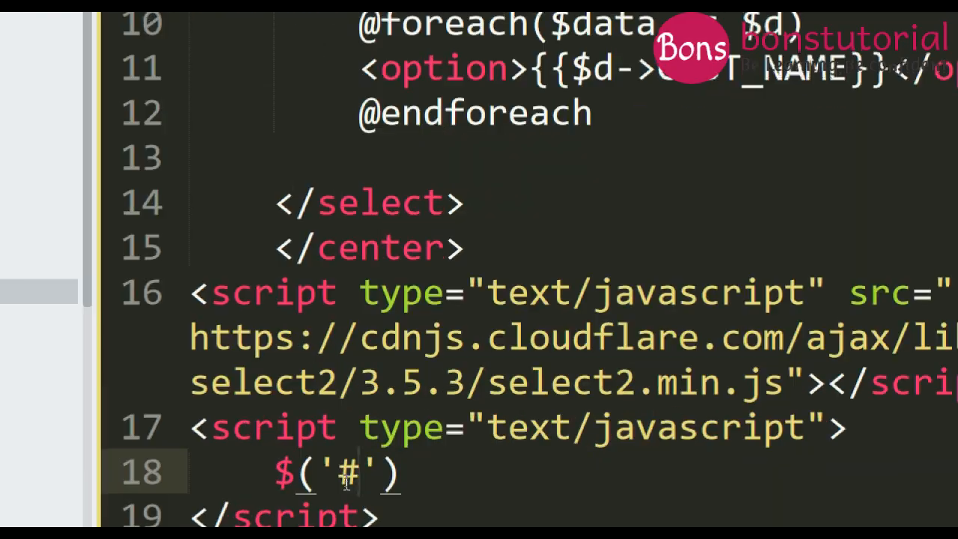
pyautogui.write('nameid')
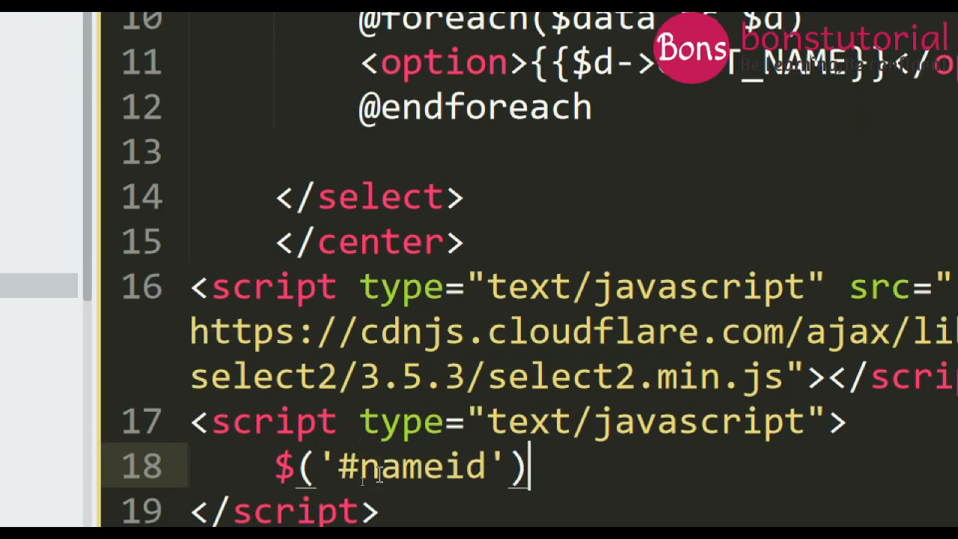
pyautogui.write('.e')
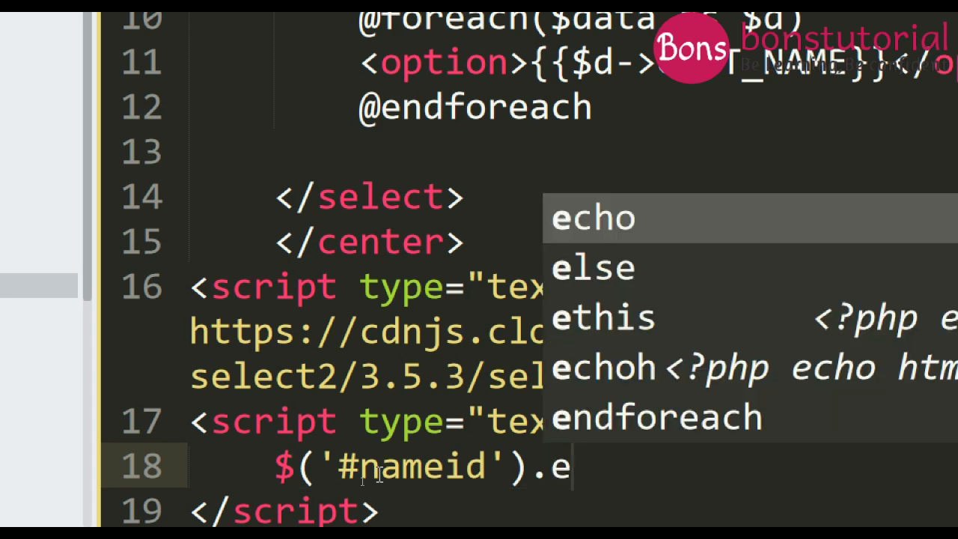
pyautogui.write('select2(')
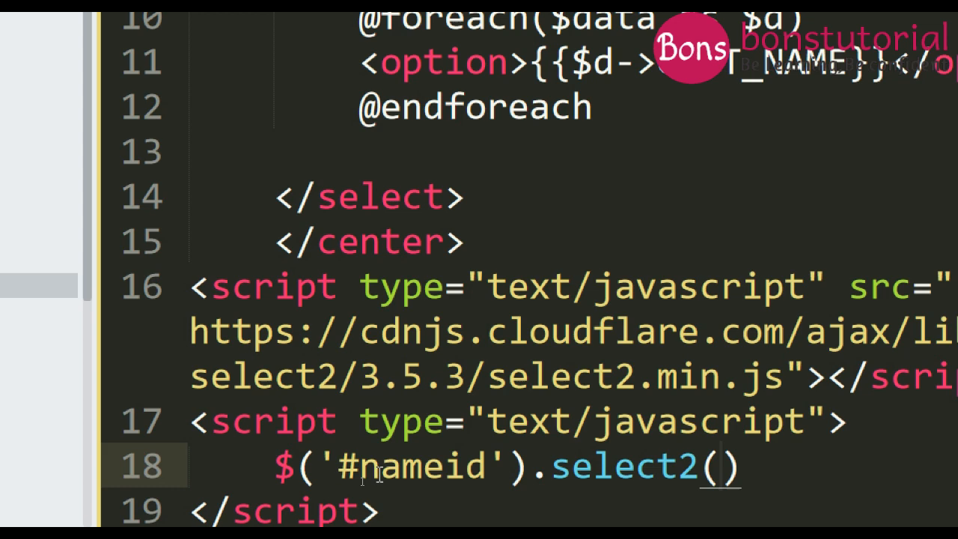
pyautogui.write('{')
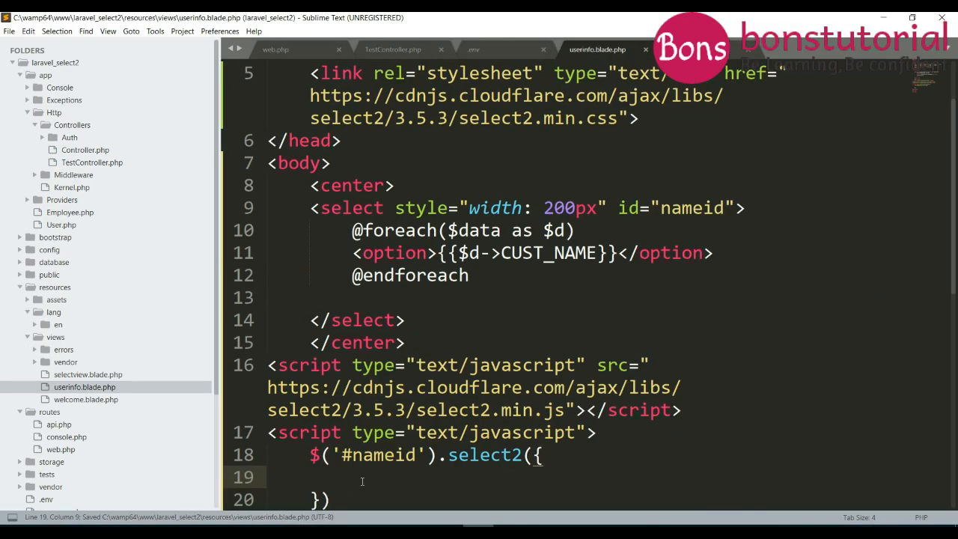
pyautogui.click(9, 30)
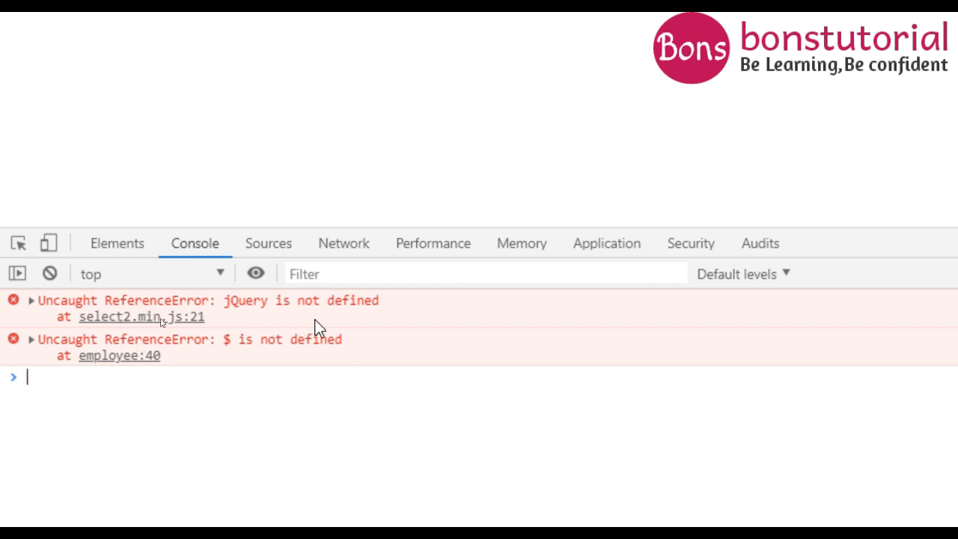
pyautogui.moveTo(326, 326)
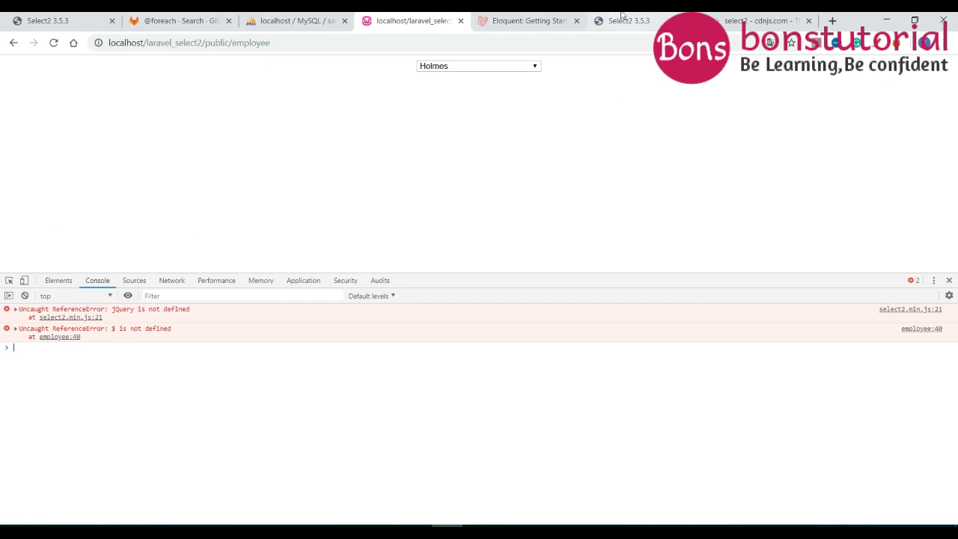
# Go to code.jquery.com in a new tab and get the minified jQuery Core 3.4.1 script.
pyautogui.click(629, 20)
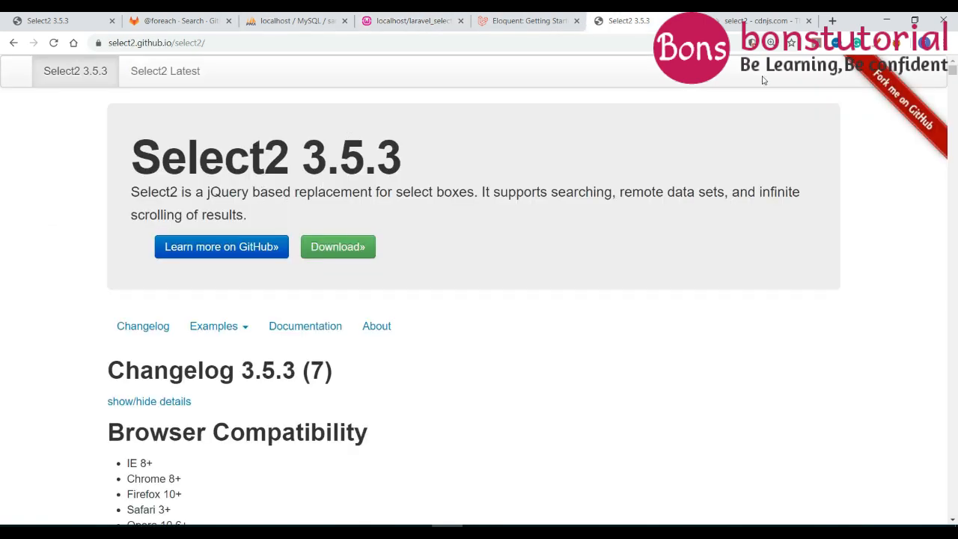
pyautogui.click(832, 21)
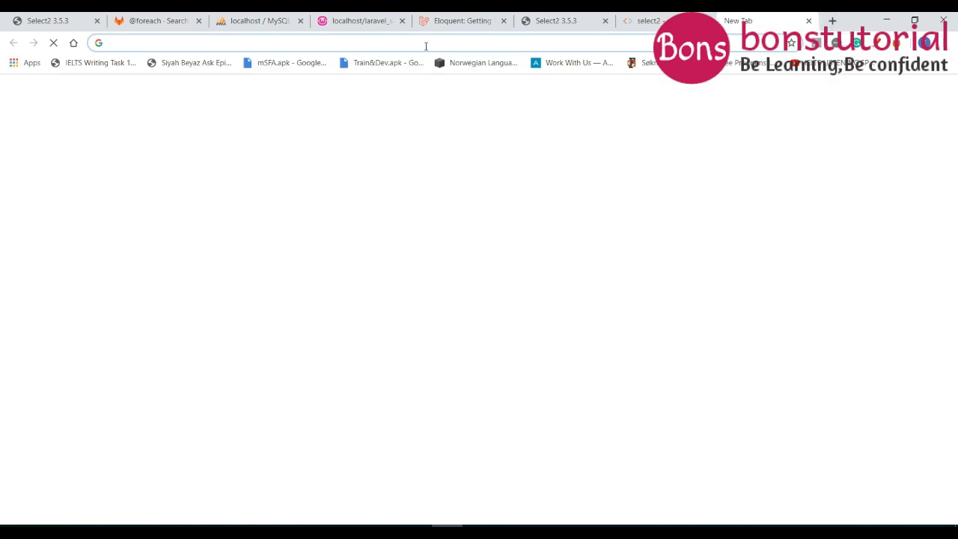
pyautogui.write('code.jquery.com')
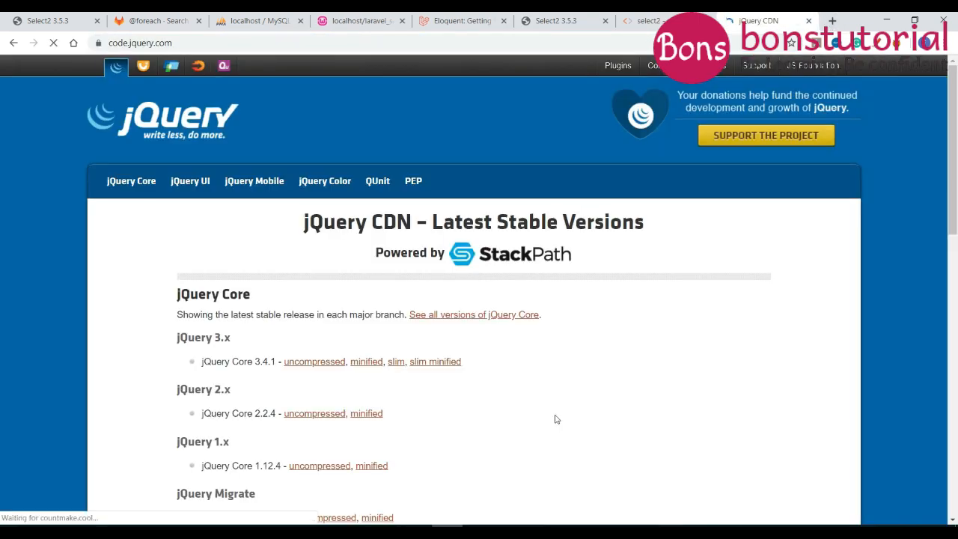
pyautogui.moveTo(365, 361)
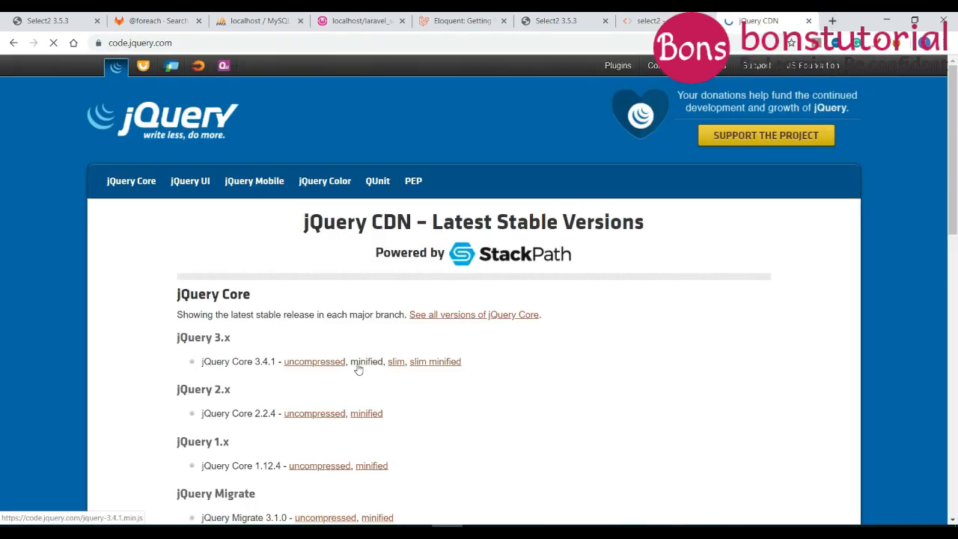
pyautogui.click(314, 360)
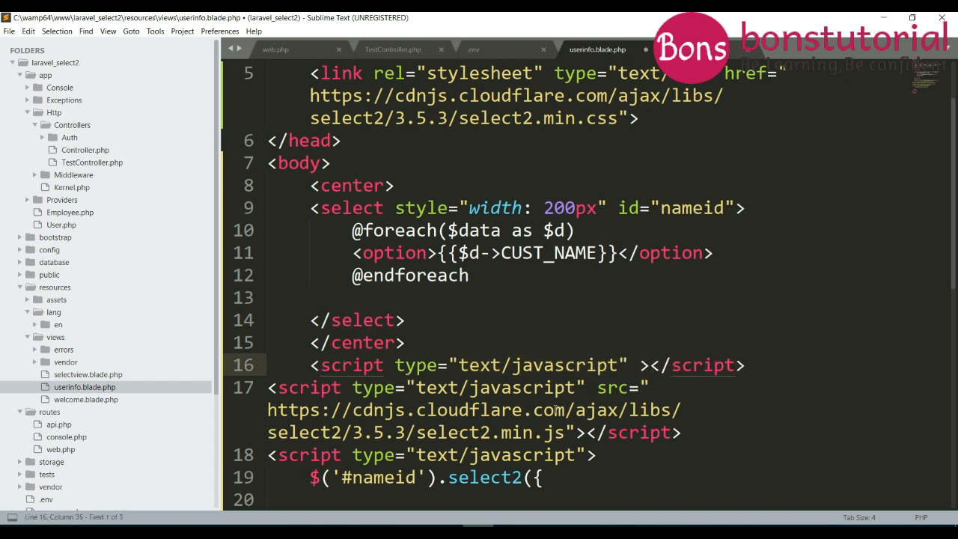
# Add a script tag with src set to the jQuery 3.4.1 minified CDN URL above the Select2 script.
pyautogui.write('src')
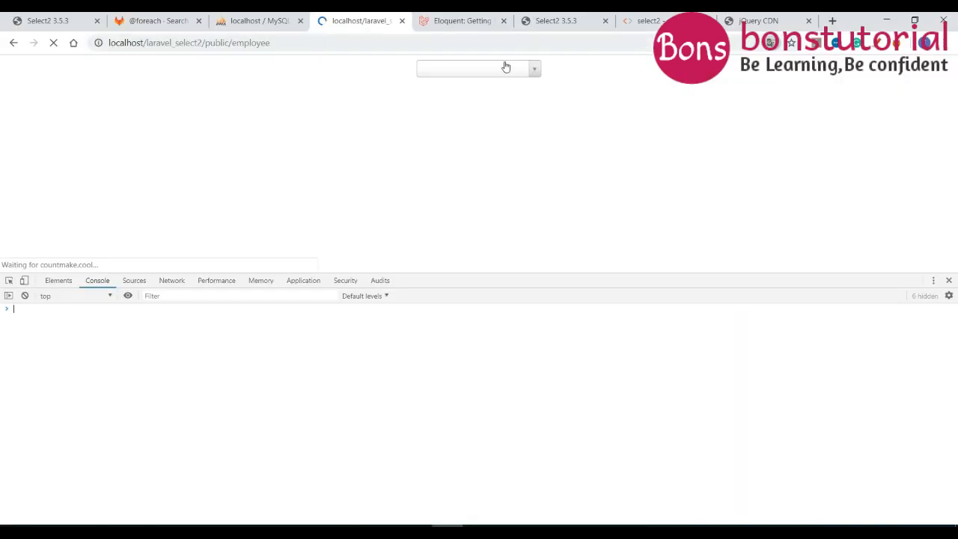
# Open the customer Select2 dropdown and filter the names by typing 'a'.
pyautogui.click(476, 67)
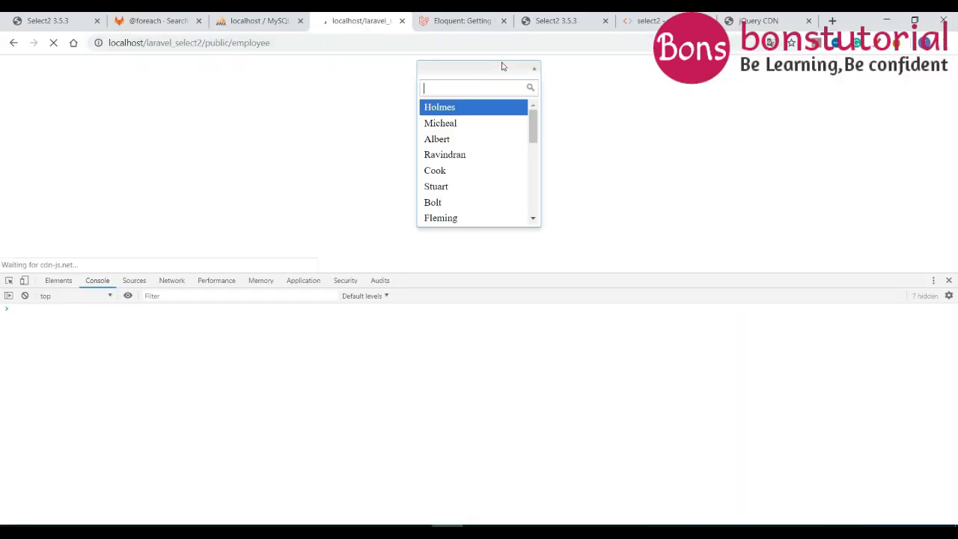
pyautogui.write('a')
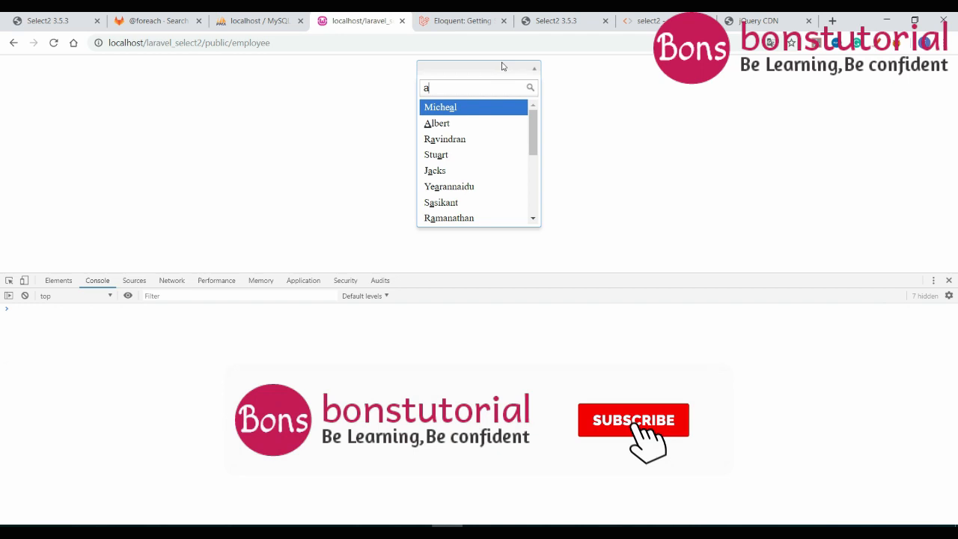
pyautogui.click(633, 419)
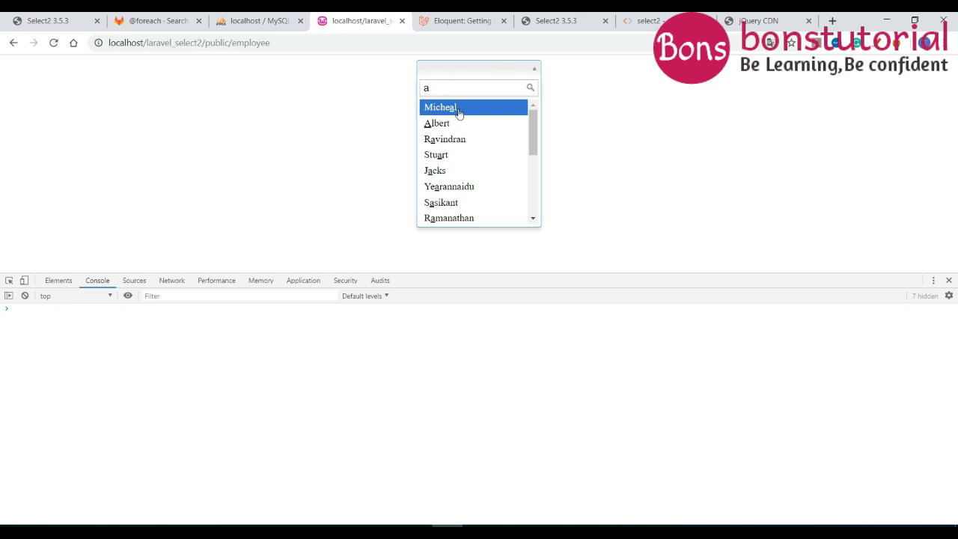
pyautogui.moveTo(437, 122)
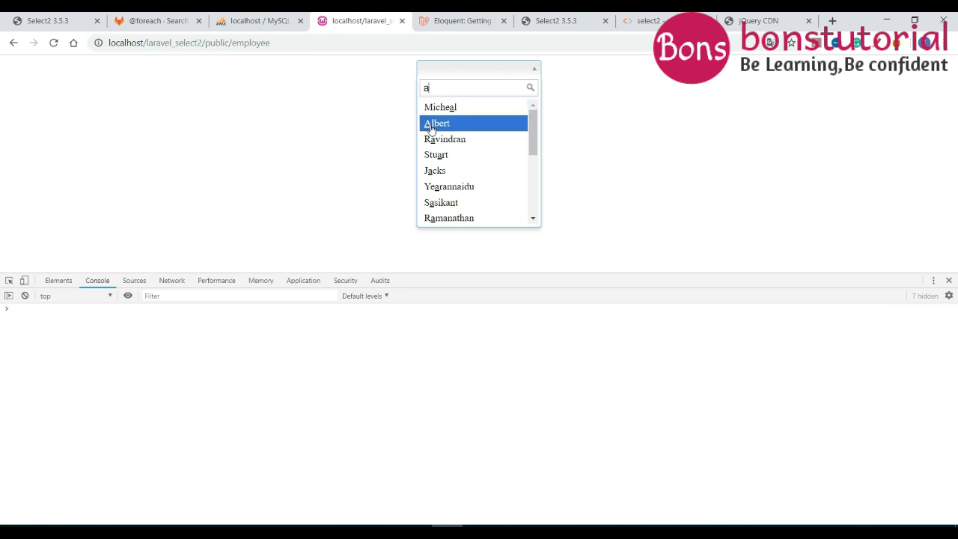
pyautogui.moveTo(440, 108)
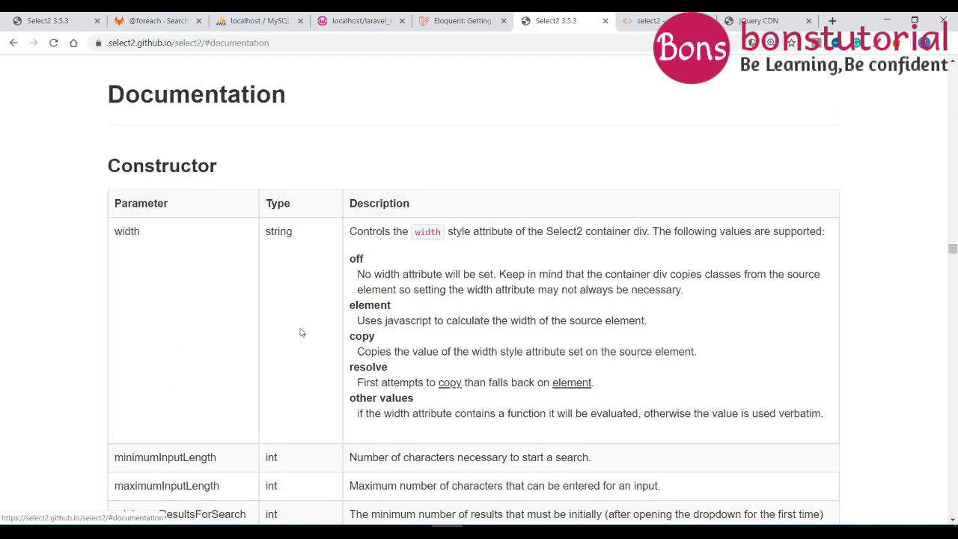
# Scroll the Select2 3.5.3 constructor documentation down to the placeholder parameter.
pyautogui.scroll(-3)
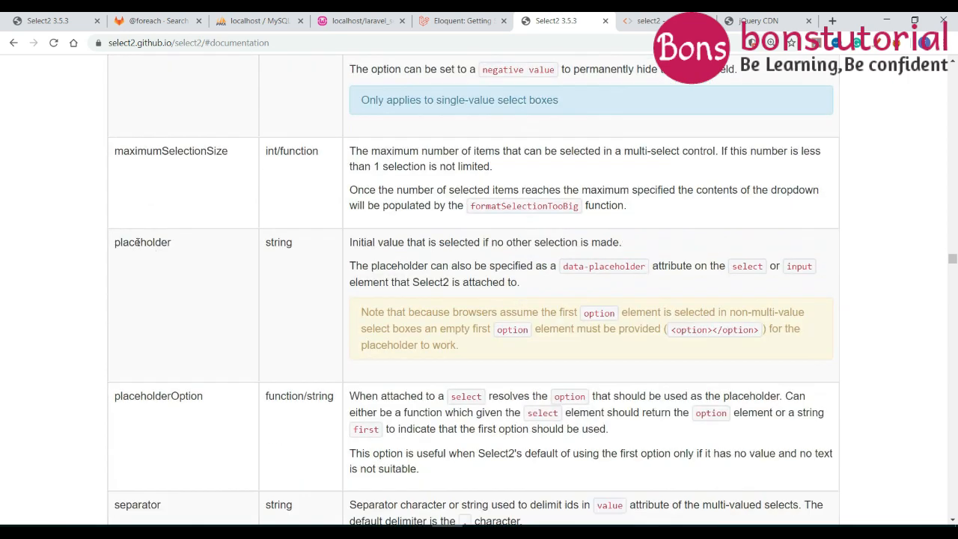
pyautogui.rightClick(140, 243)
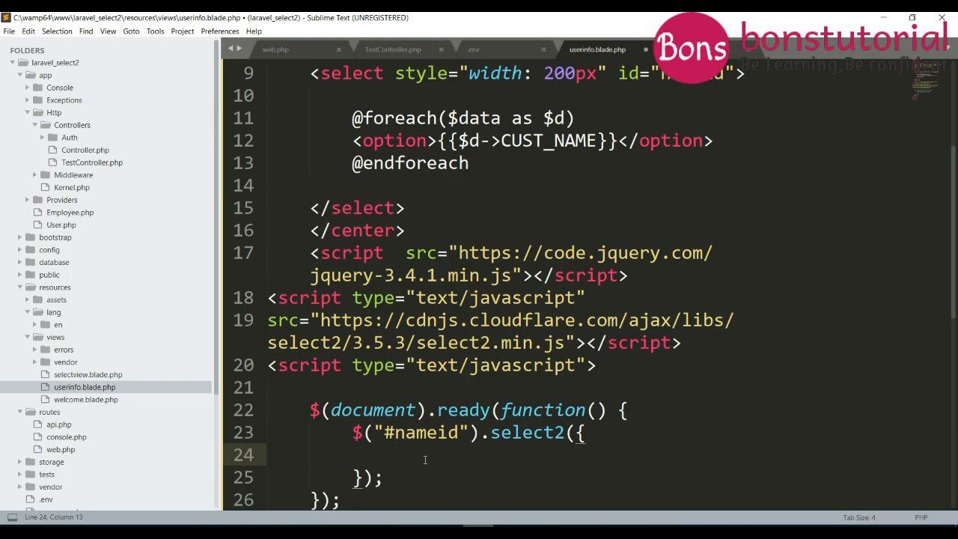
# Add placeholder 'search here' and allowClear:true to Select2, then clear the chosen name with the x.
pyautogui.write('placeholder:"sea')
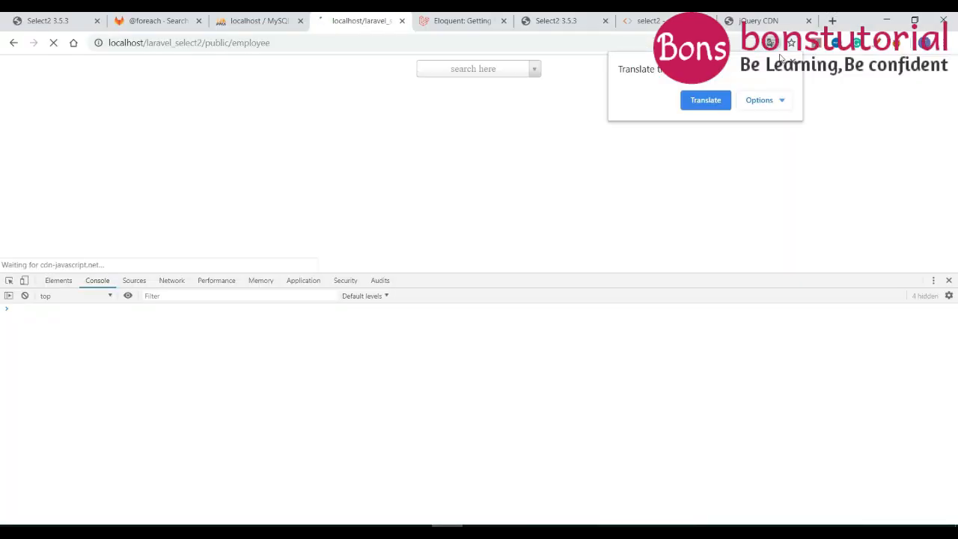
pyautogui.click(791, 60)
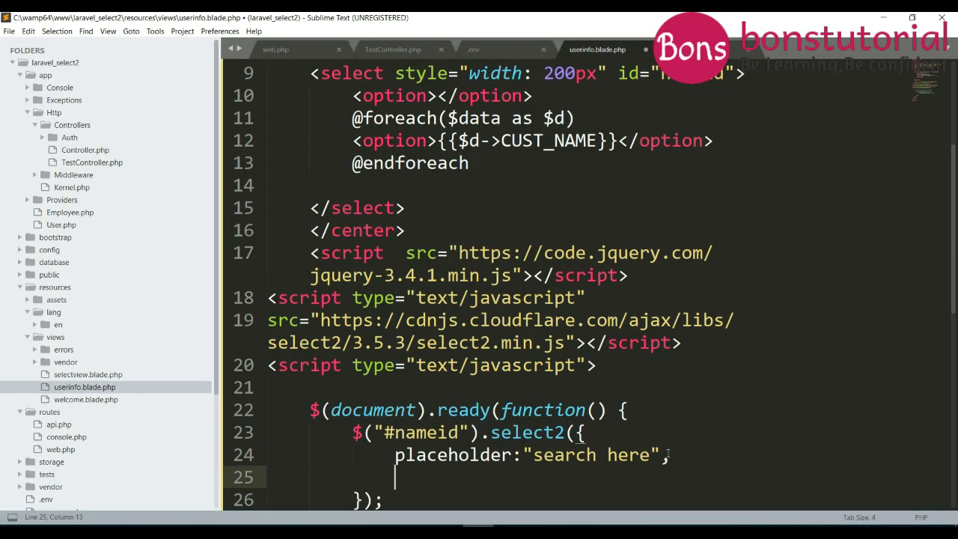
pyautogui.write('allowClear:true')
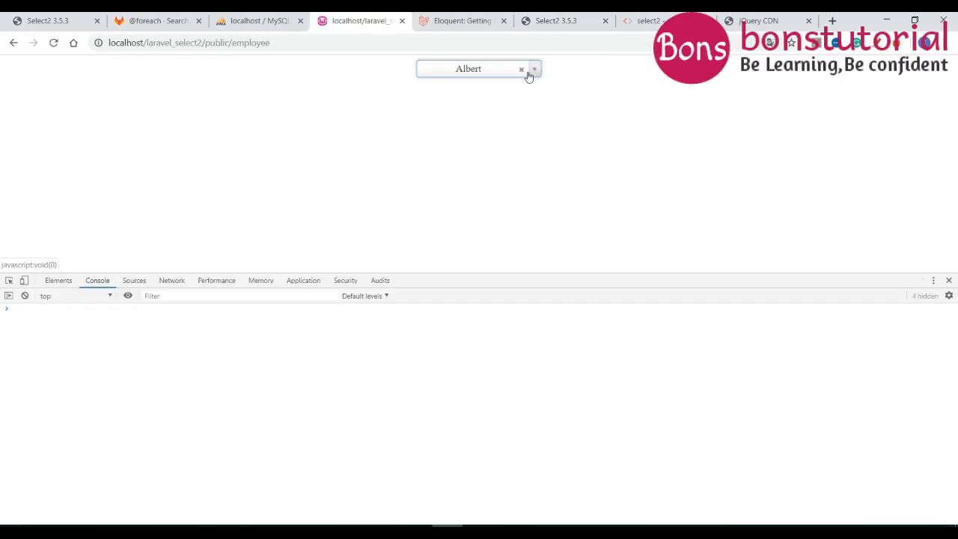
pyautogui.click(533, 69)
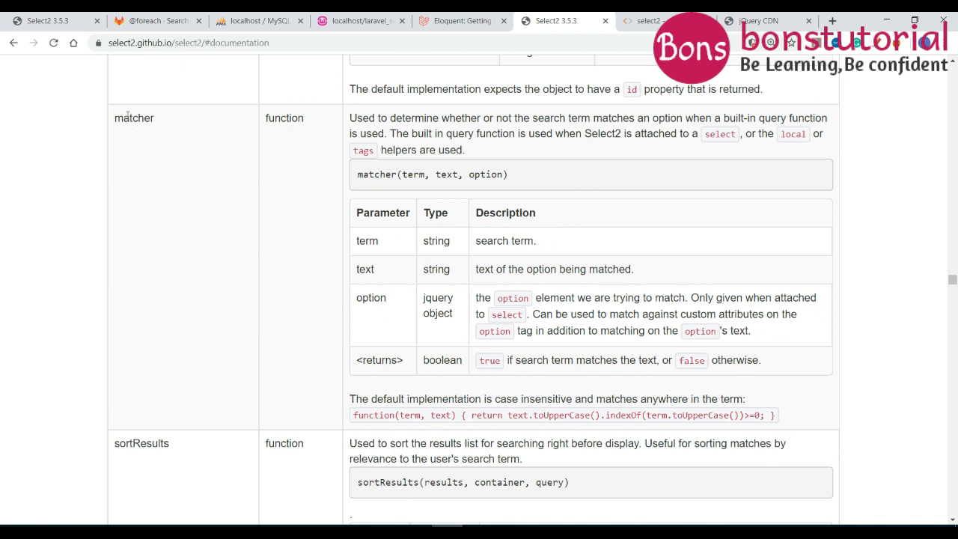
# Begin a matcher: option after a comma in the Select2 settings.
pyautogui.rightClick(133, 117)
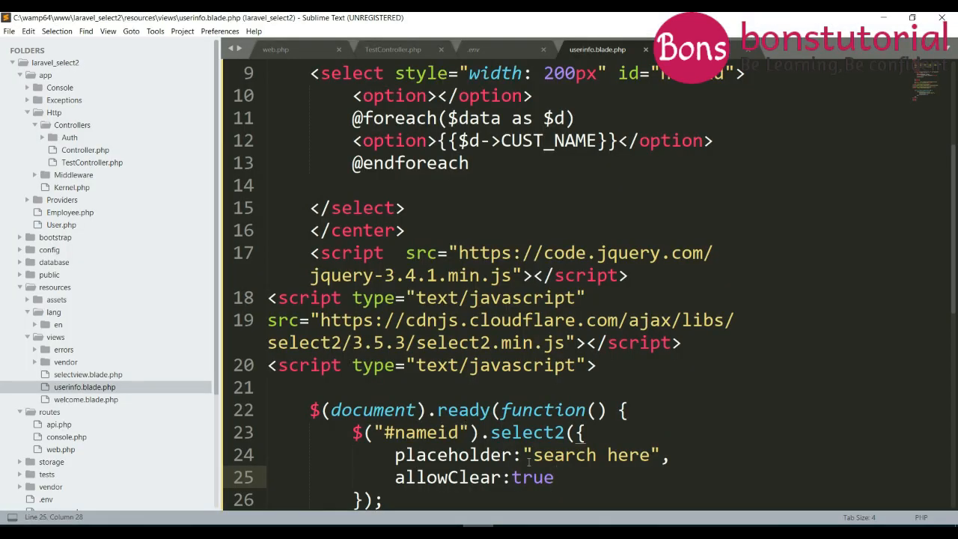
pyautogui.write(',')
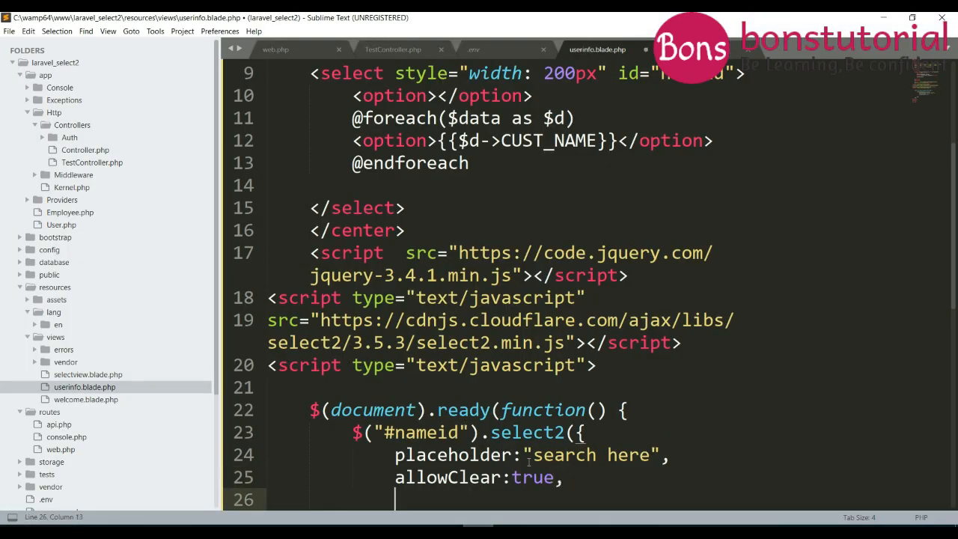
pyautogui.write('matcher:')
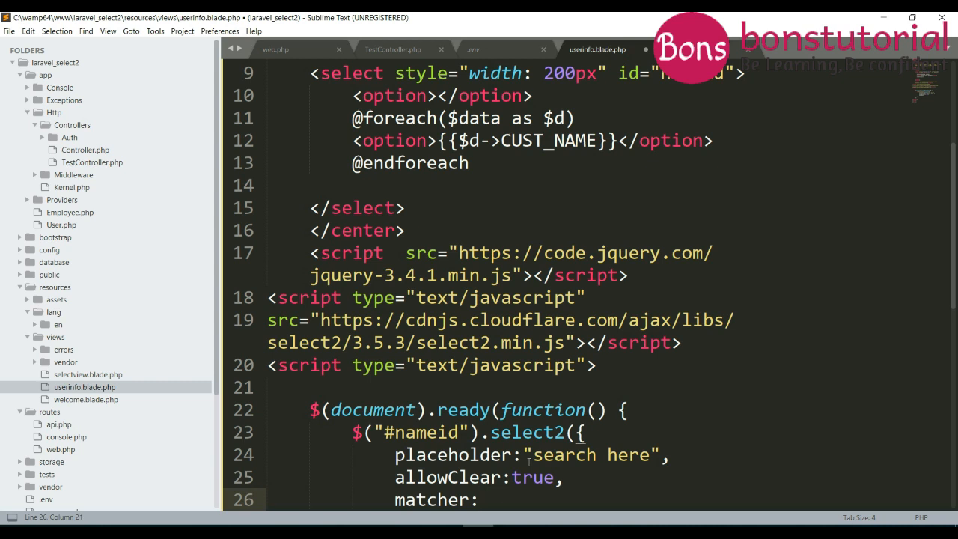
pyautogui.scroll(-3)
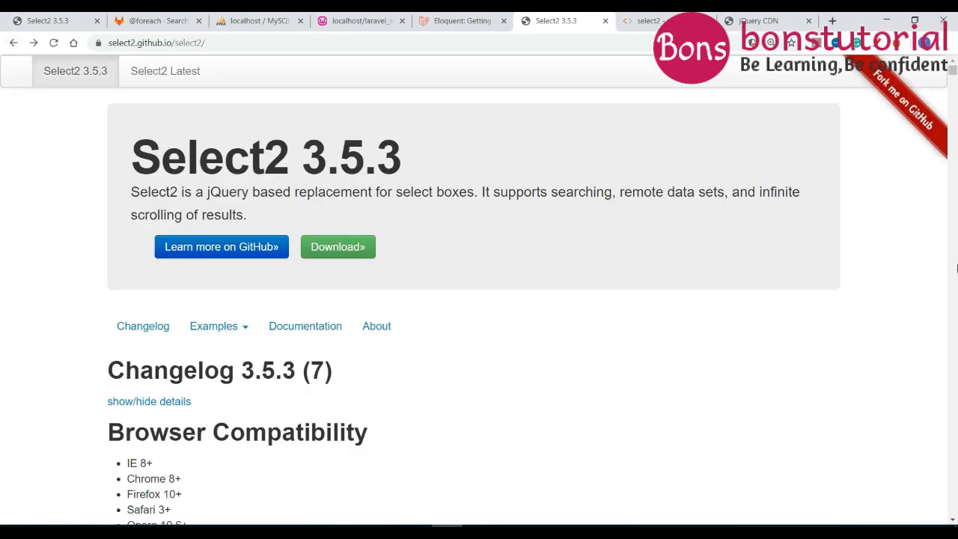
pyautogui.scroll(-3)
pyautogui.write('matcher')
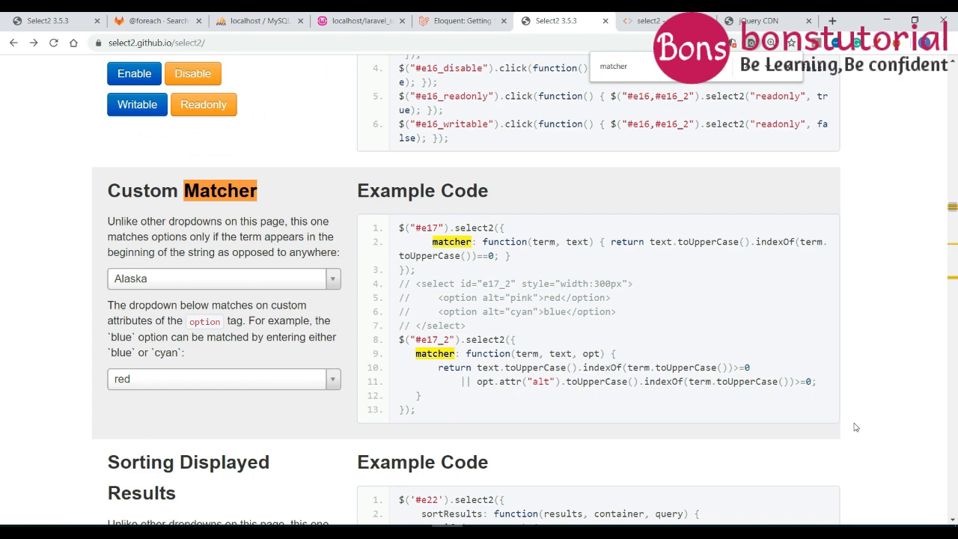
# Locate the Custom Matcher example on the Select2 page and select its code.
pyautogui.press('ctrl+plus')
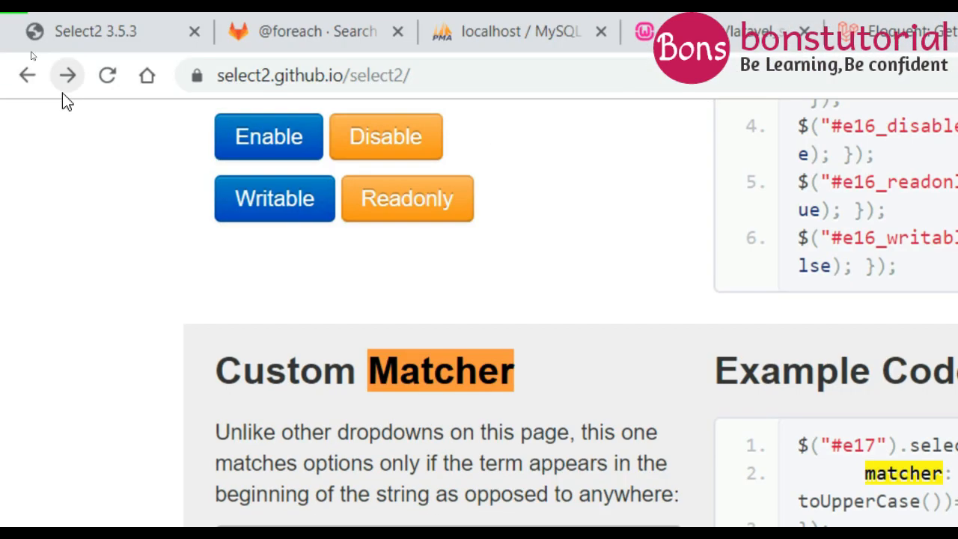
pyautogui.scroll(-3)
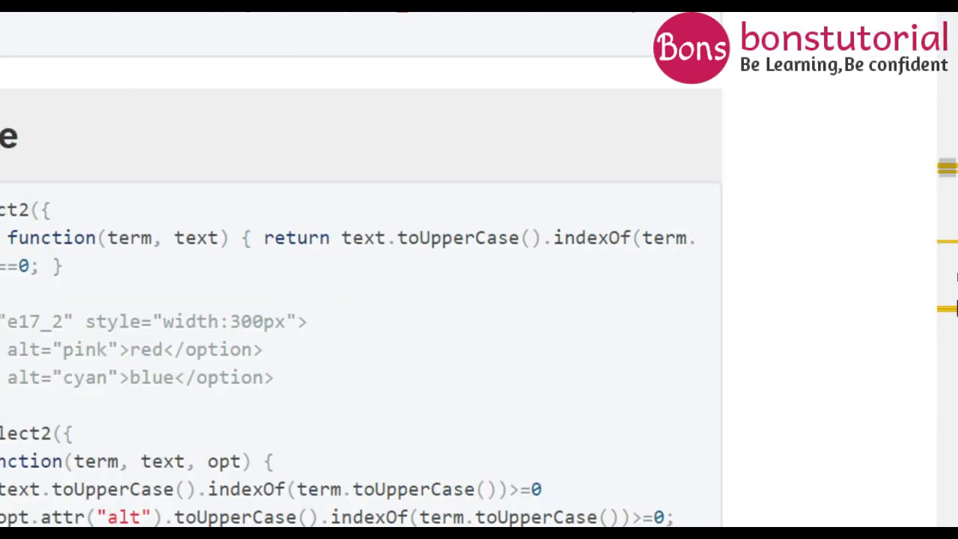
pyautogui.moveTo(271, 320)
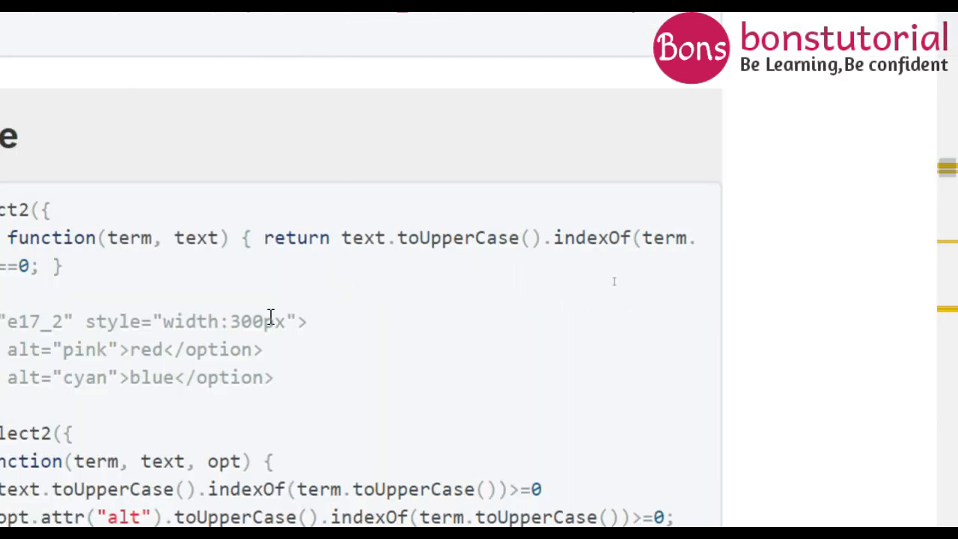
pyautogui.scroll(-3)
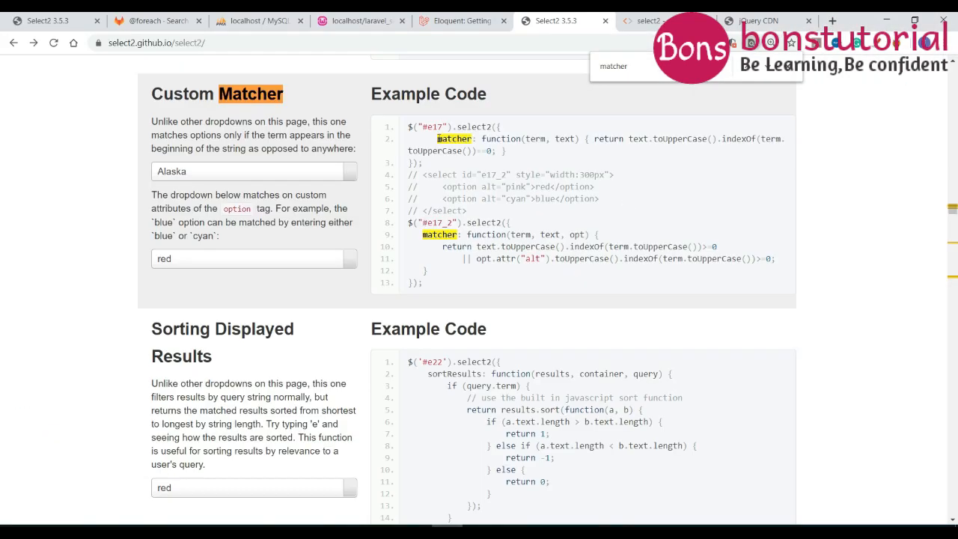
pyautogui.moveTo(437, 138); pyautogui.dragTo(506, 151)
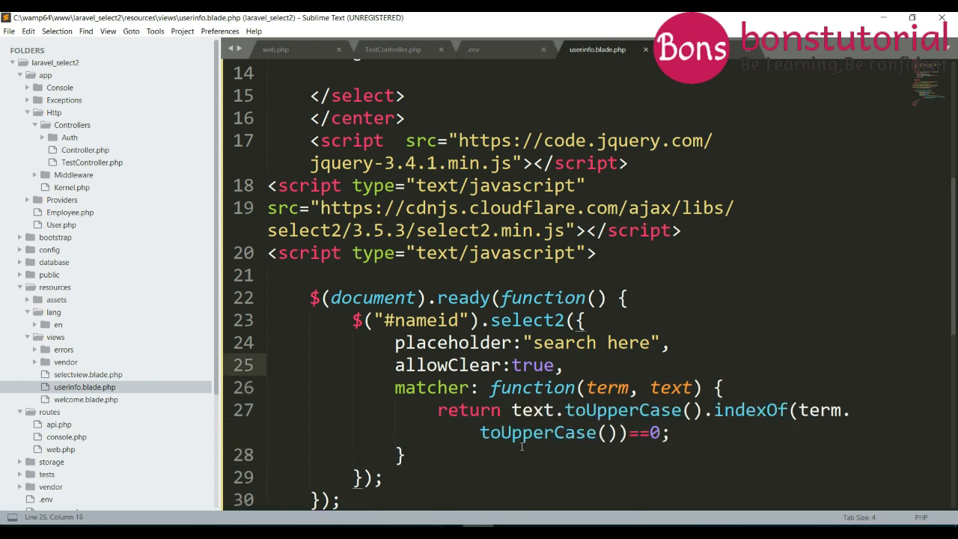
# Paste the first-letter matcher function(term, text) returning indexOf(term)==0 after matcher:.
pyautogui.click(9, 30)
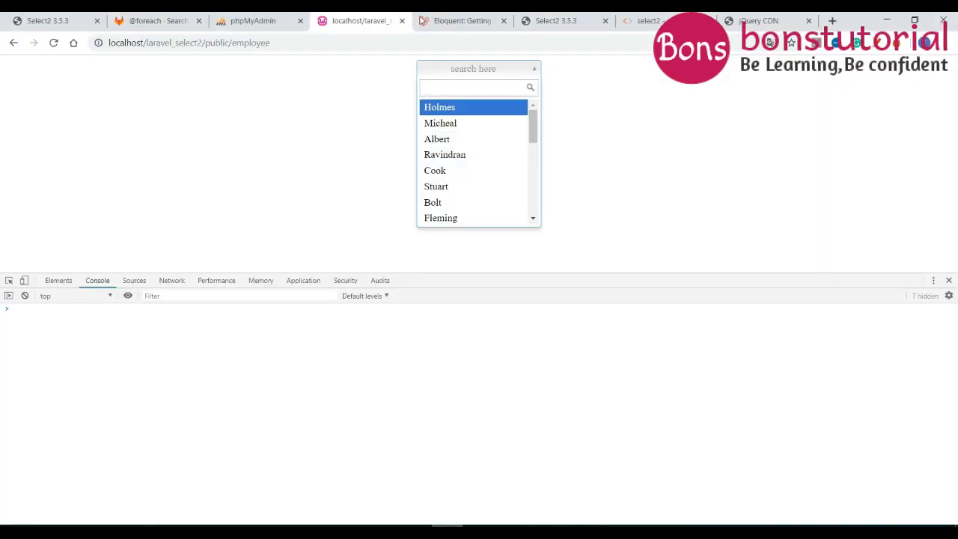
pyautogui.click(555, 21)
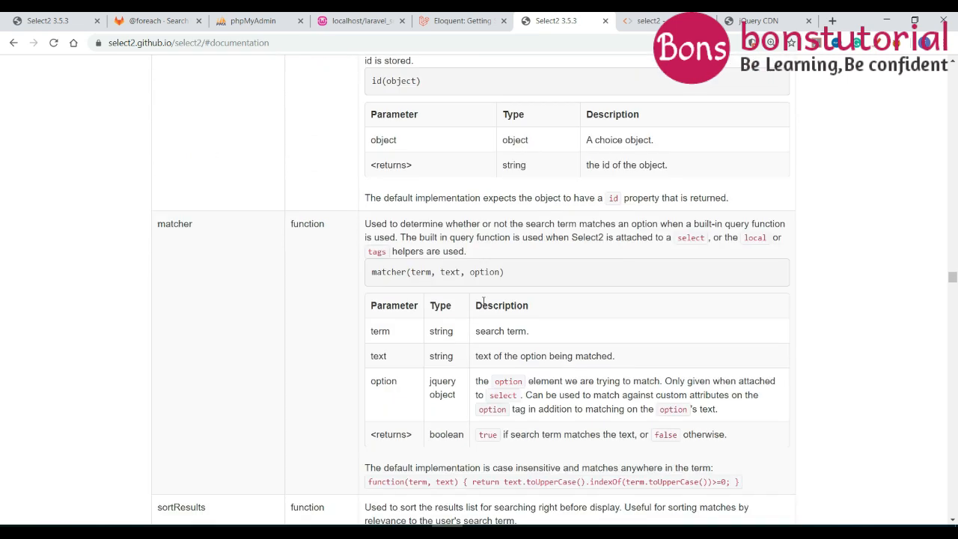
pyautogui.scroll(-3)
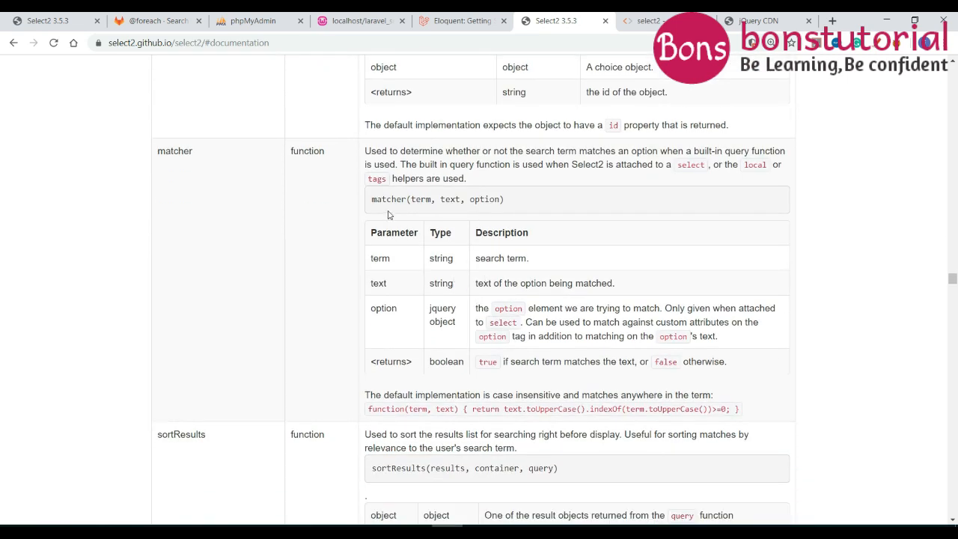
pyautogui.doubleClick(420, 199)
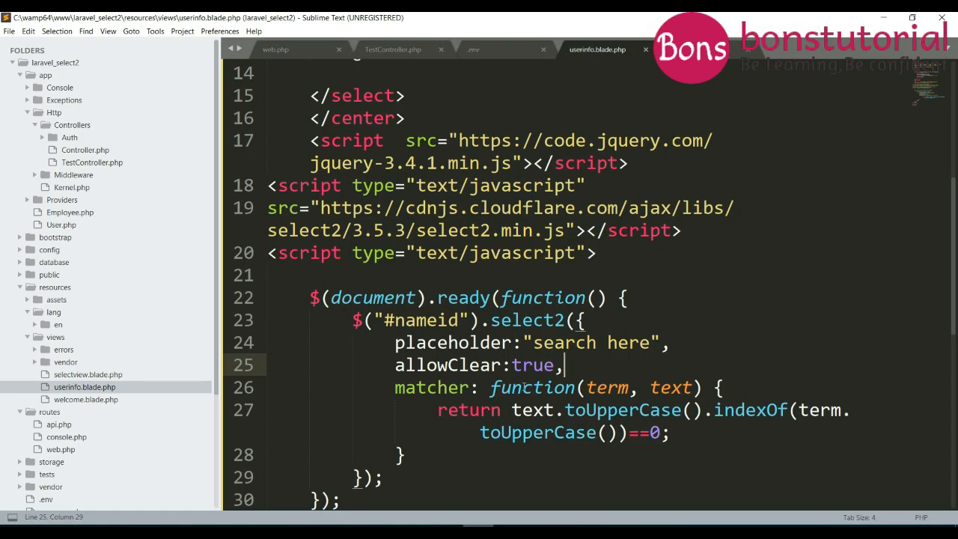
pyautogui.doubleClick(606, 386)
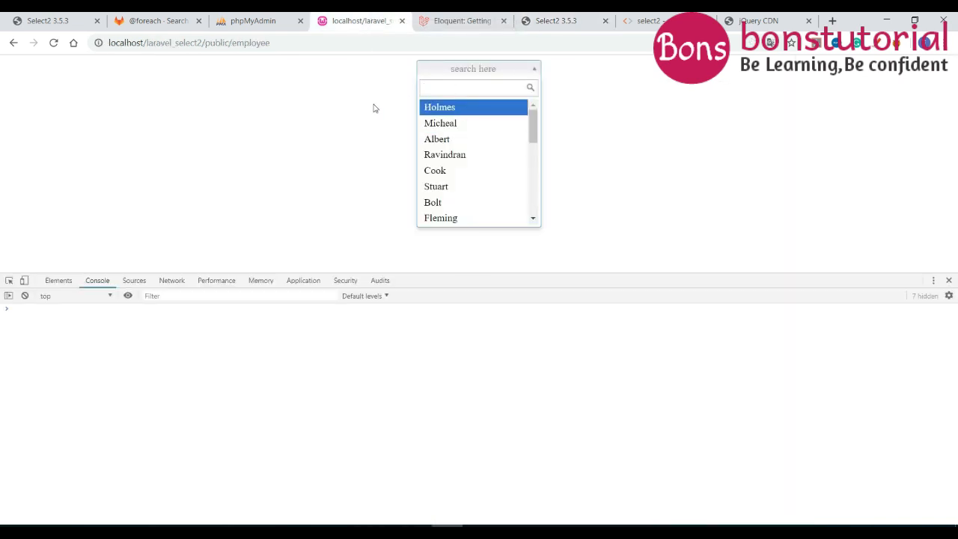
# Reload and search 'a' to confirm only names starting with a are listed.
pyautogui.write('a')
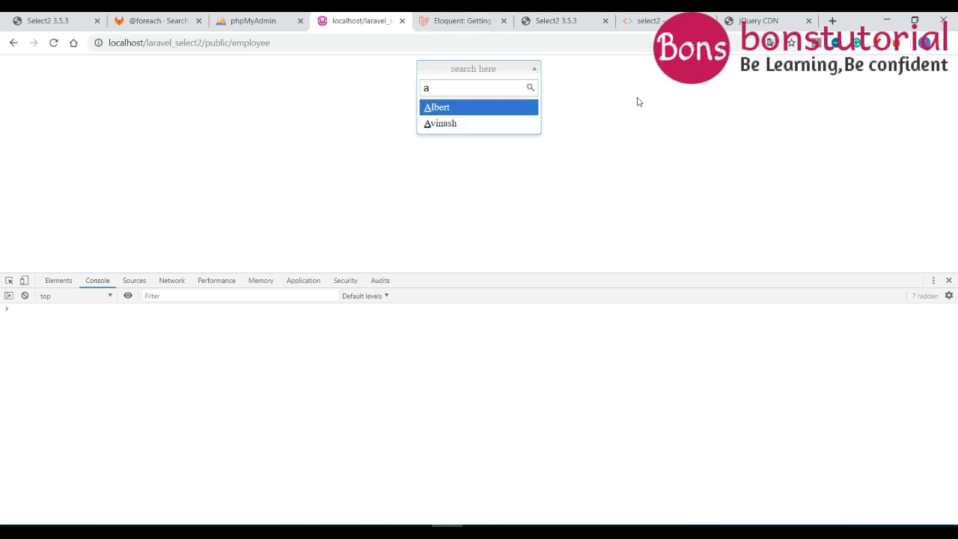
pyautogui.click(556, 21)
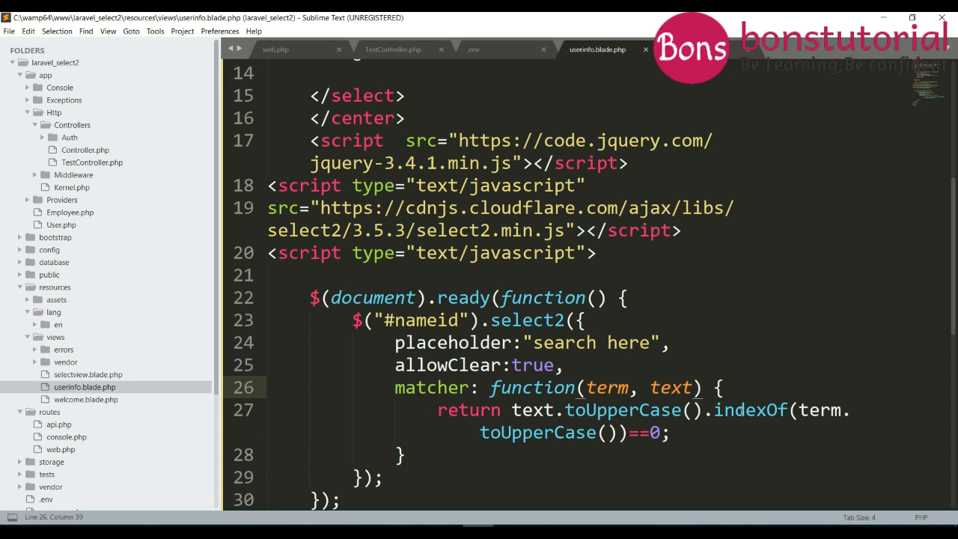
pyautogui.doubleClick(752, 410)
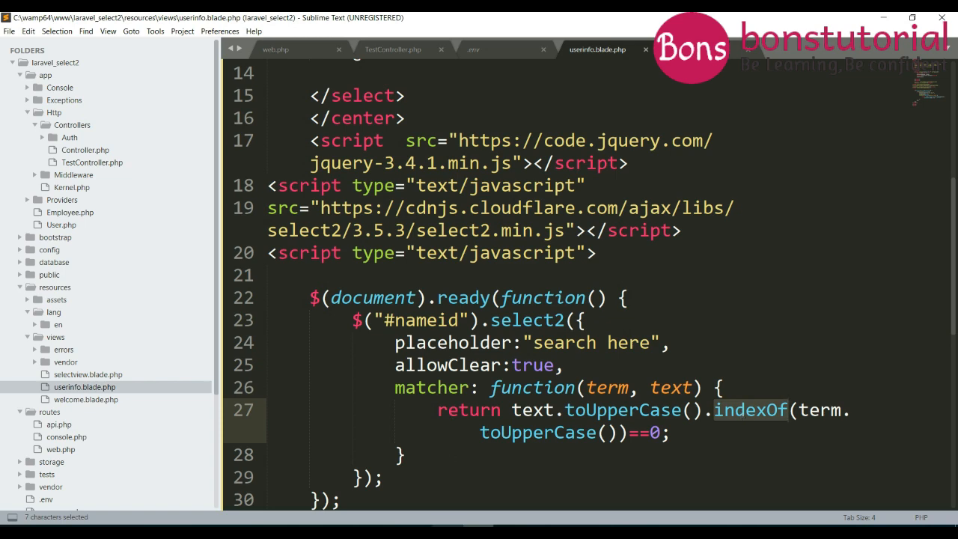
pyautogui.click(557, 21)
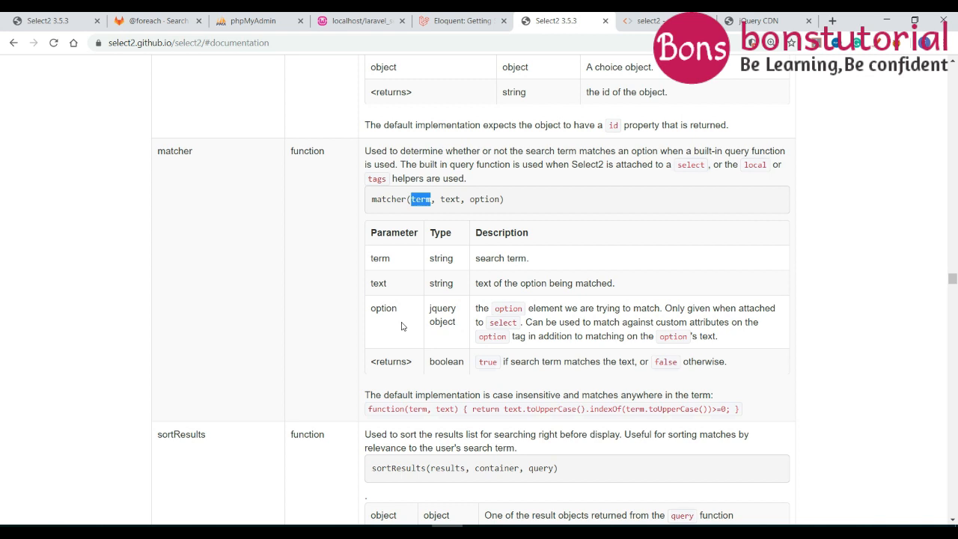
pyautogui.moveTo(455, 374)
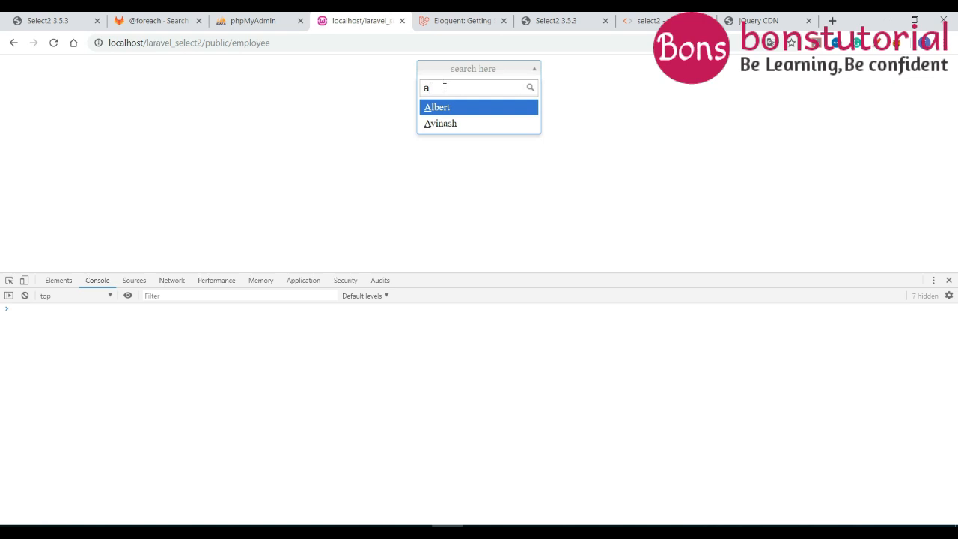
pyautogui.press('Down')
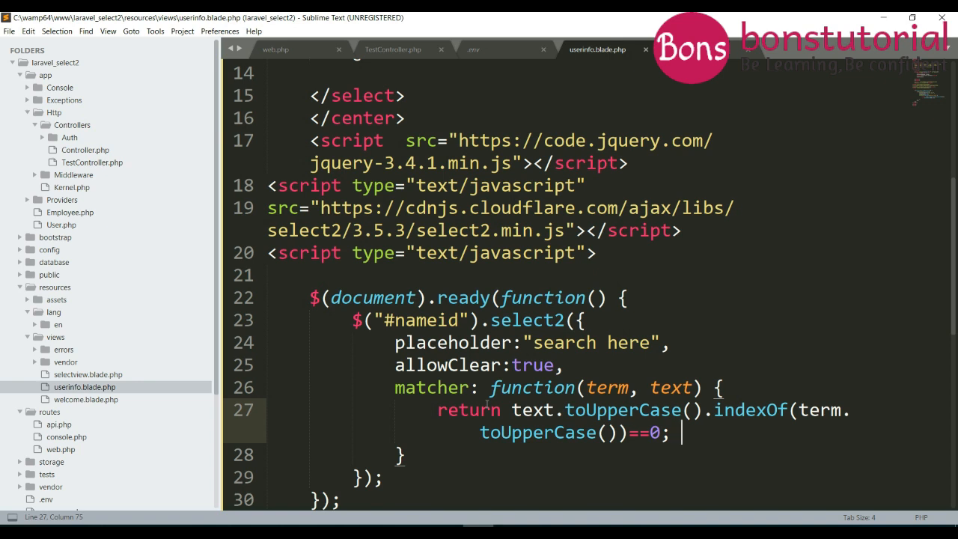
pyautogui.moveTo(547, 395)
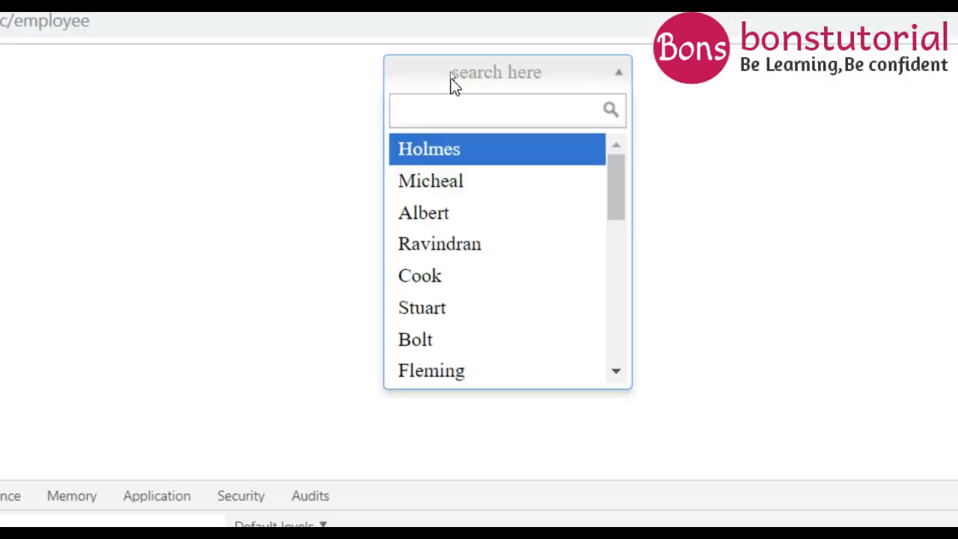
pyautogui.write('a')
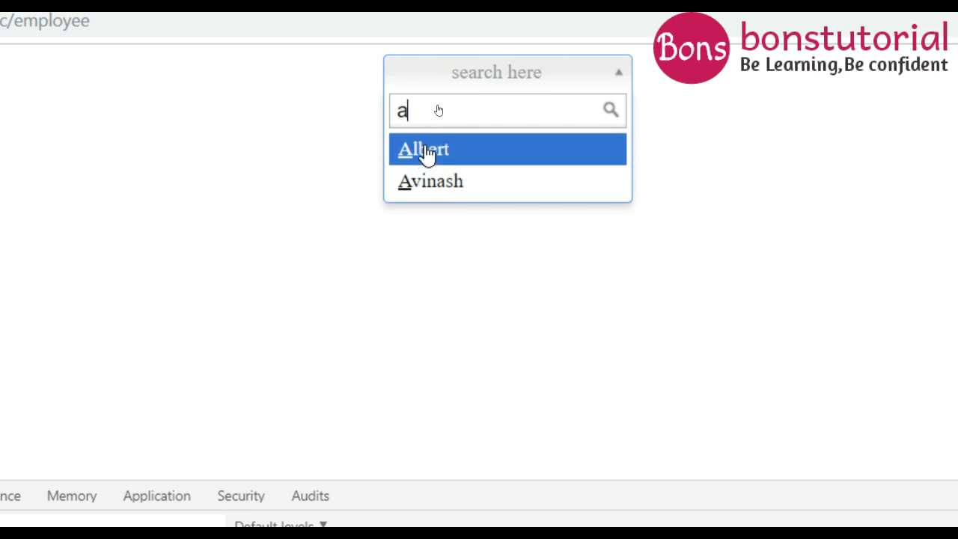
pyautogui.moveTo(329, 183)
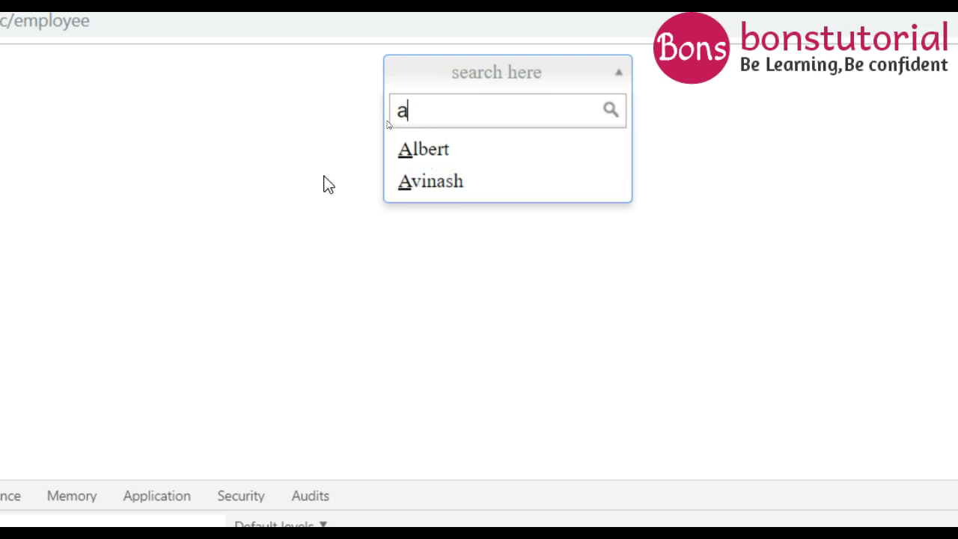
pyautogui.moveTo(423, 150)
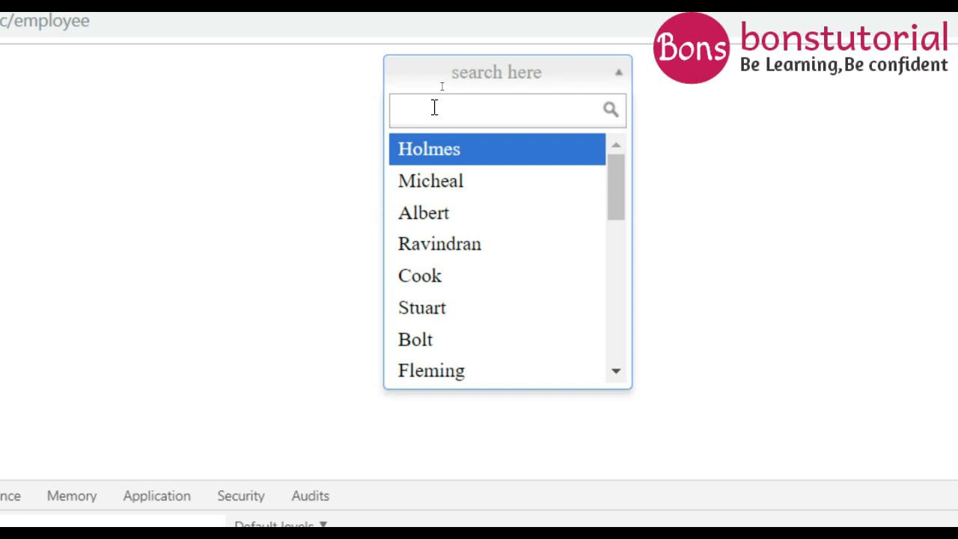
pyautogui.click(507, 110)
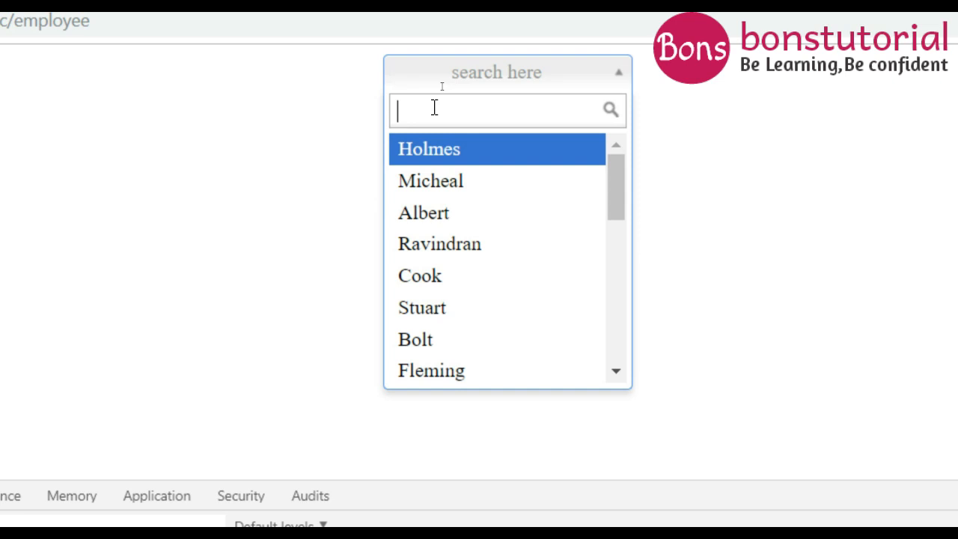
pyautogui.write('r')
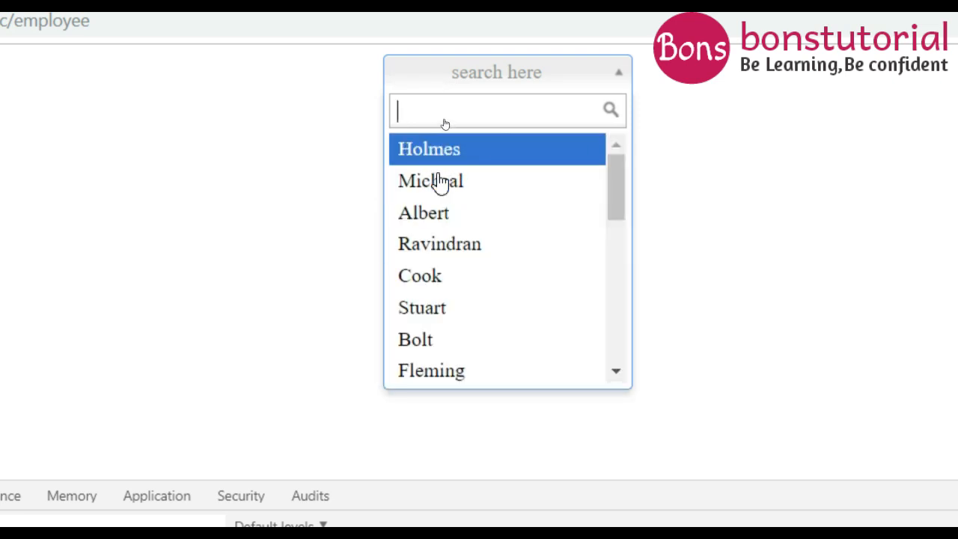
pyautogui.write('s')
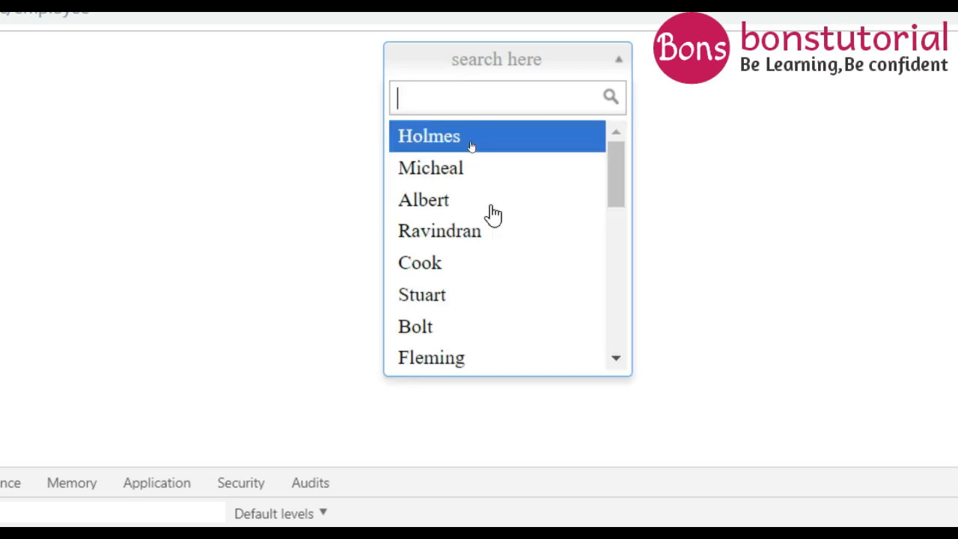
pyautogui.moveTo(492, 213)
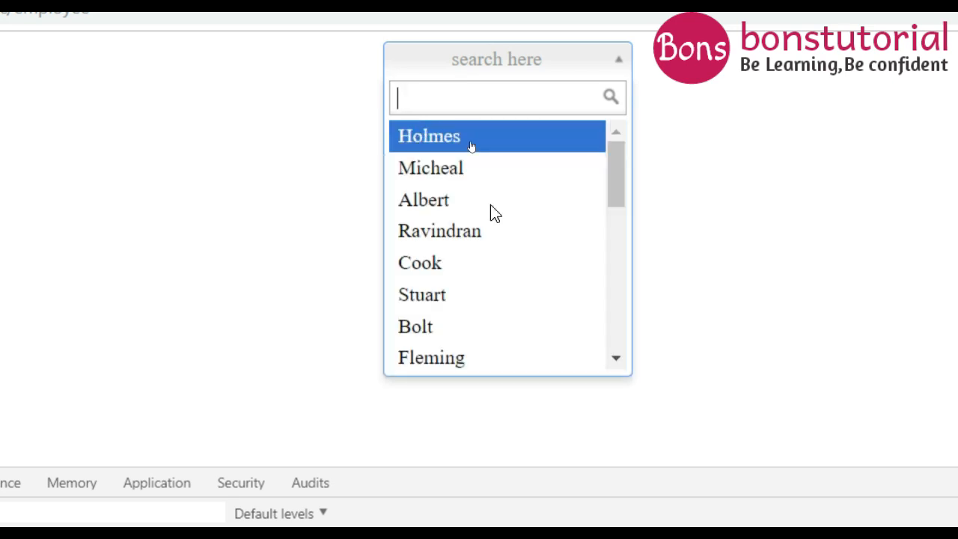